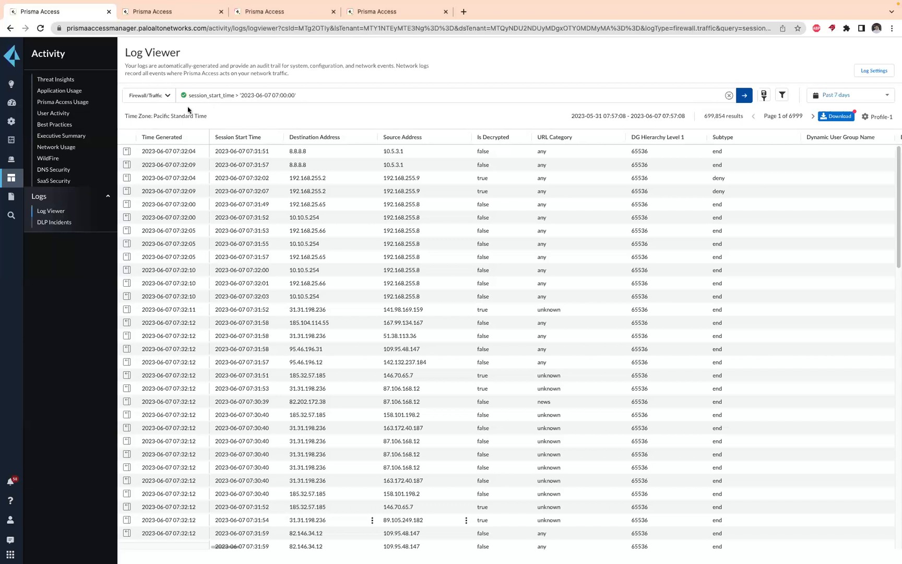
Check the log type and saved filter lists, keeping Firewall Traffic and saving nothing
left_click(147, 95)
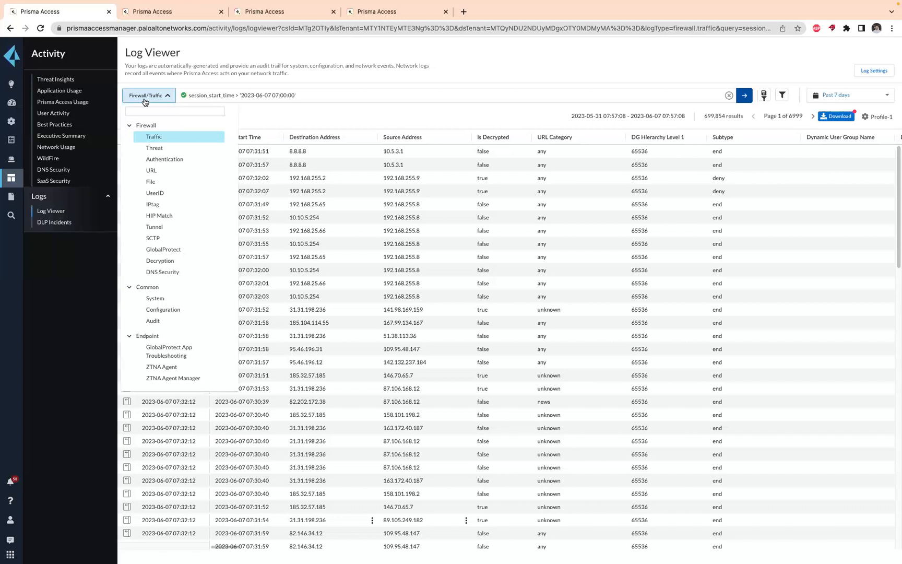
left_click(147, 95)
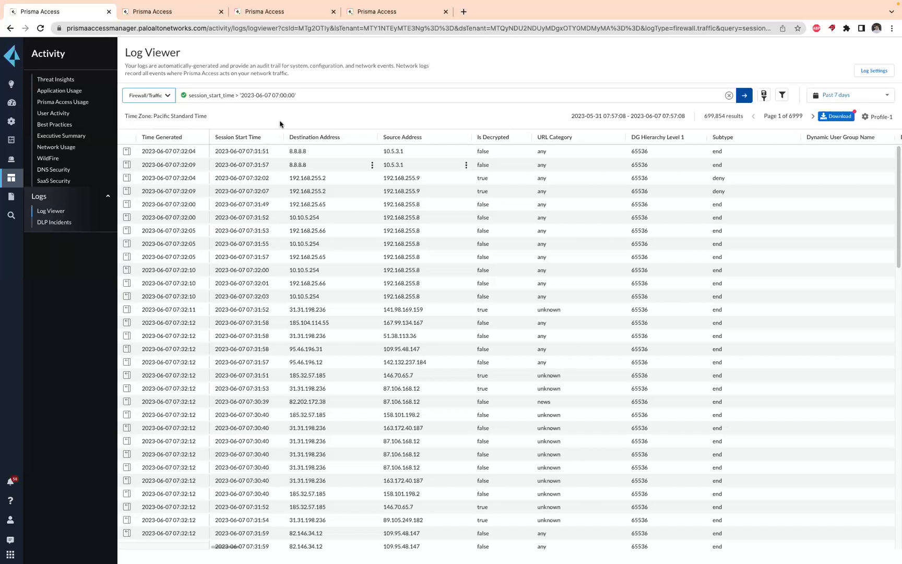
mouse_move(788, 36)
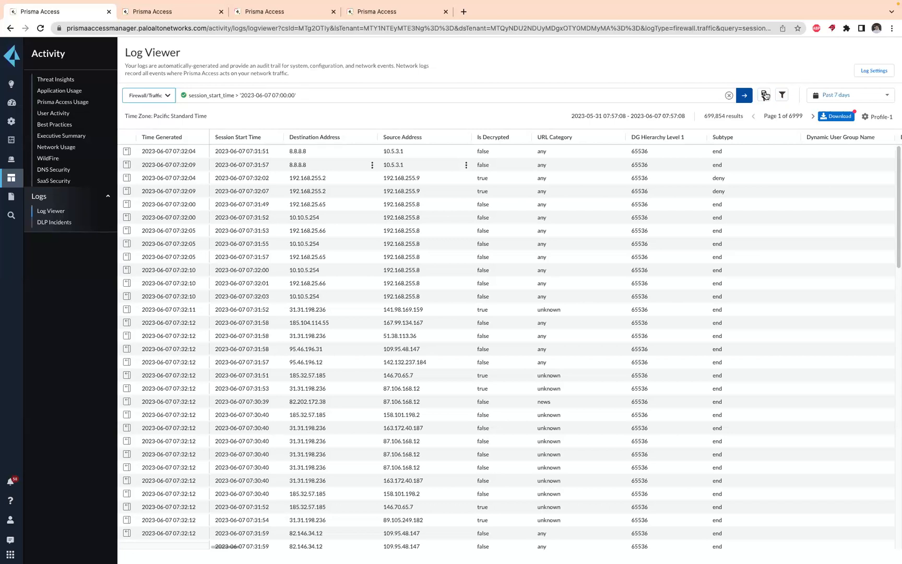
left_click(765, 95)
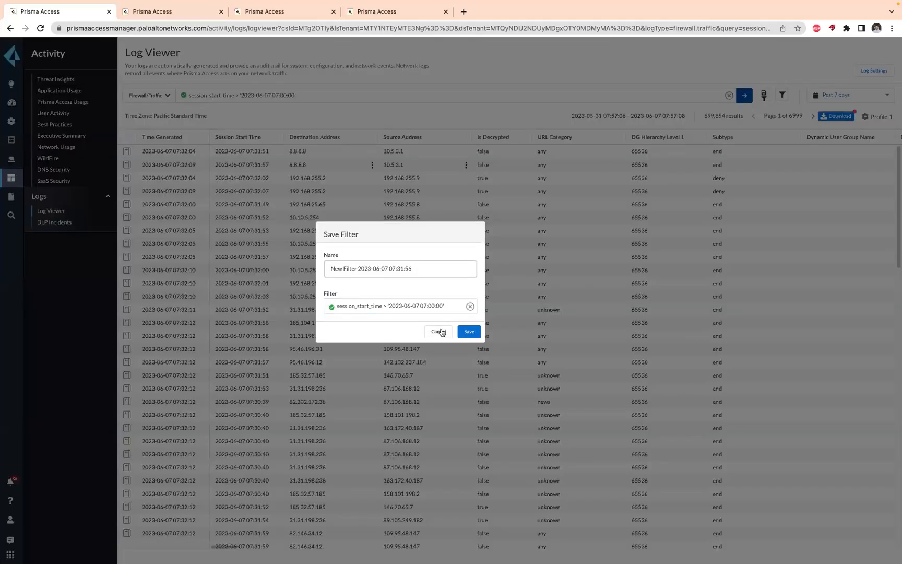
left_click(438, 332)
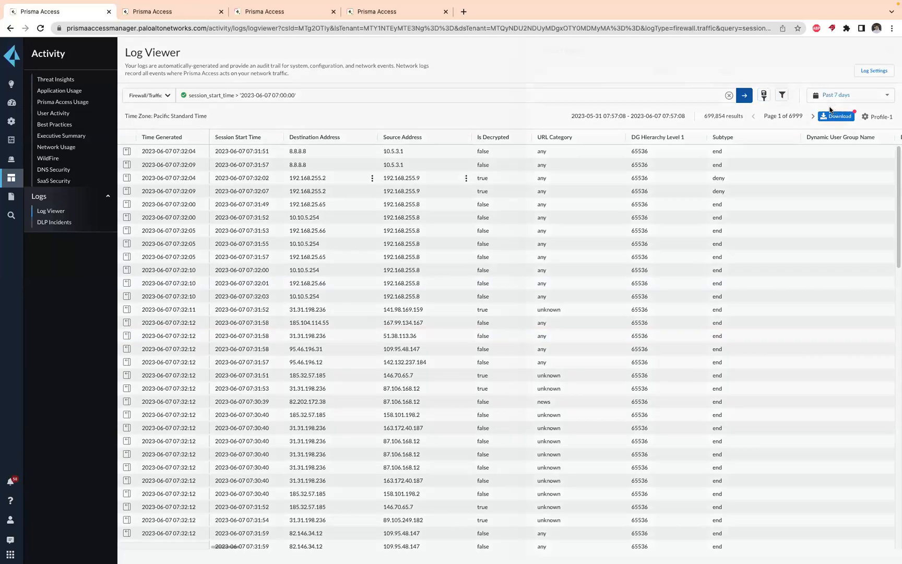
left_click(782, 95)
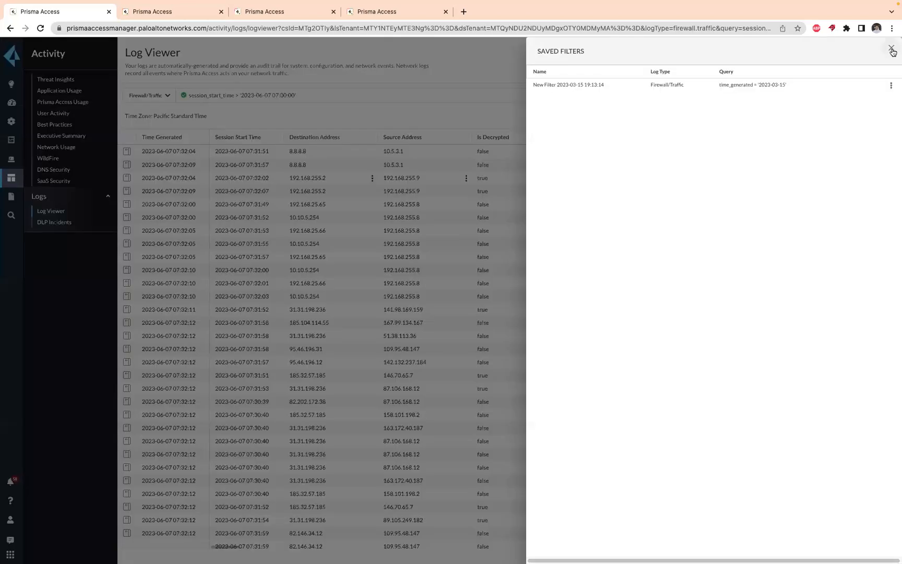
left_click(891, 51)
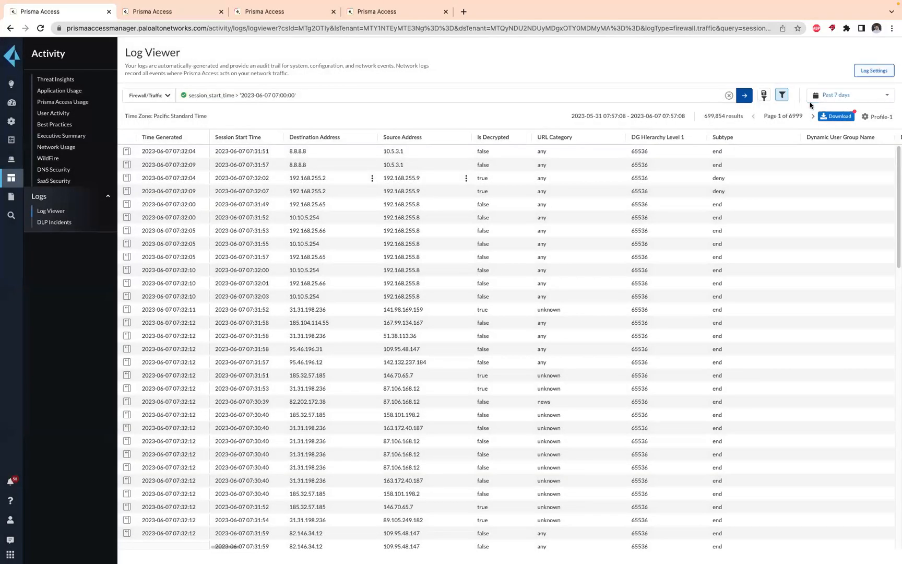
mouse_move(844, 79)
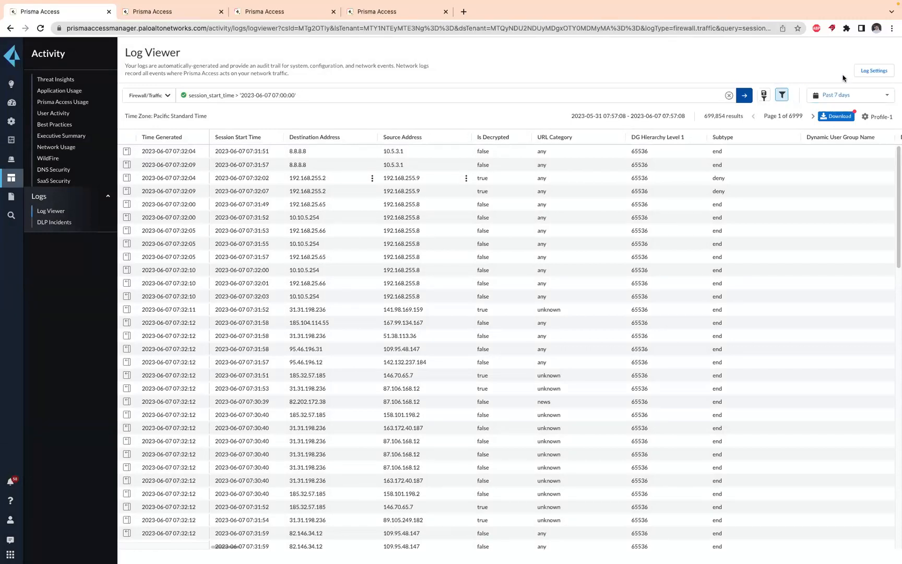
mouse_move(718, 135)
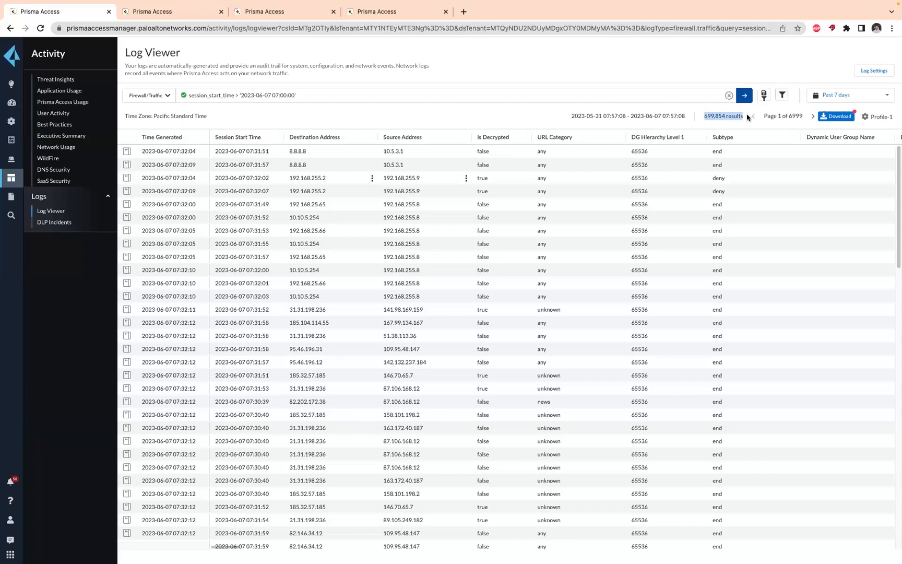
View the first log entry's full details, then return to the log table
left_click(269, 103)
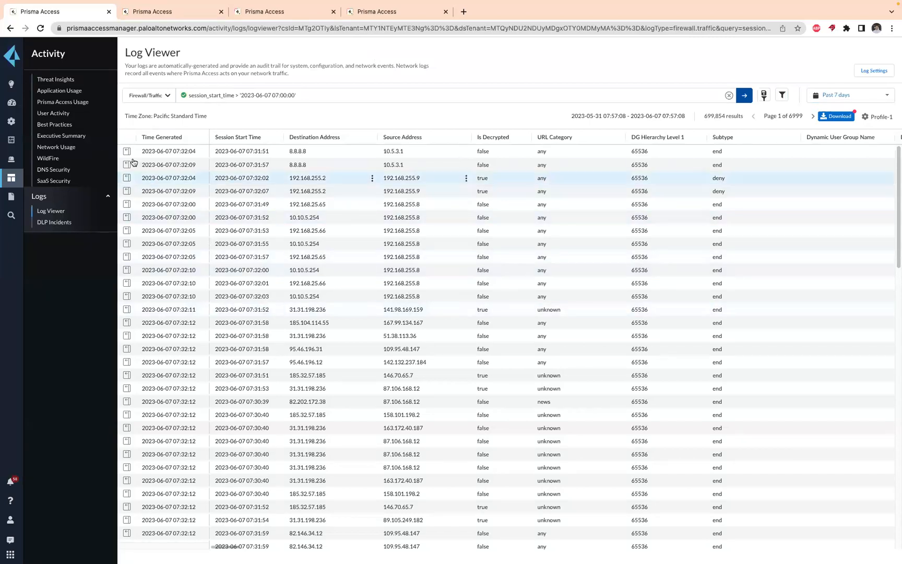
left_click(127, 153)
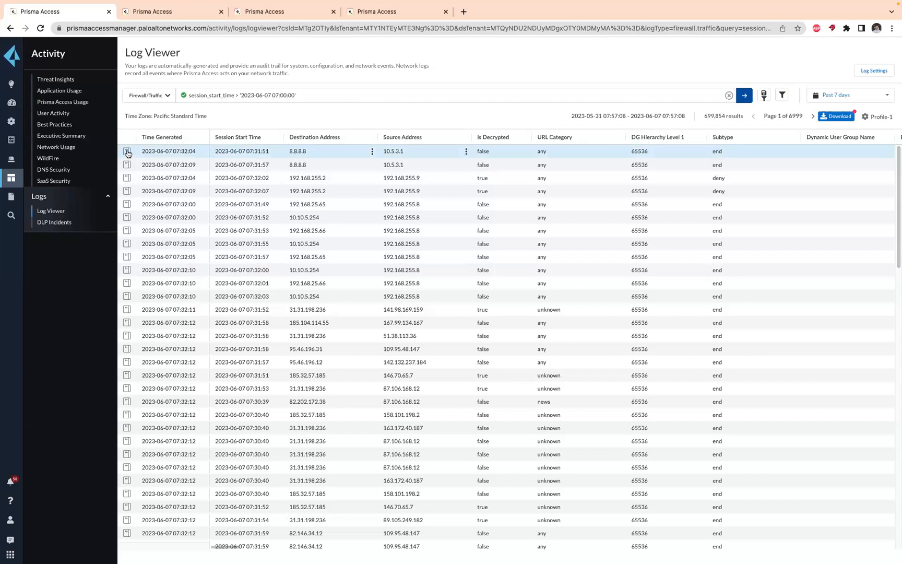
left_click(126, 154)
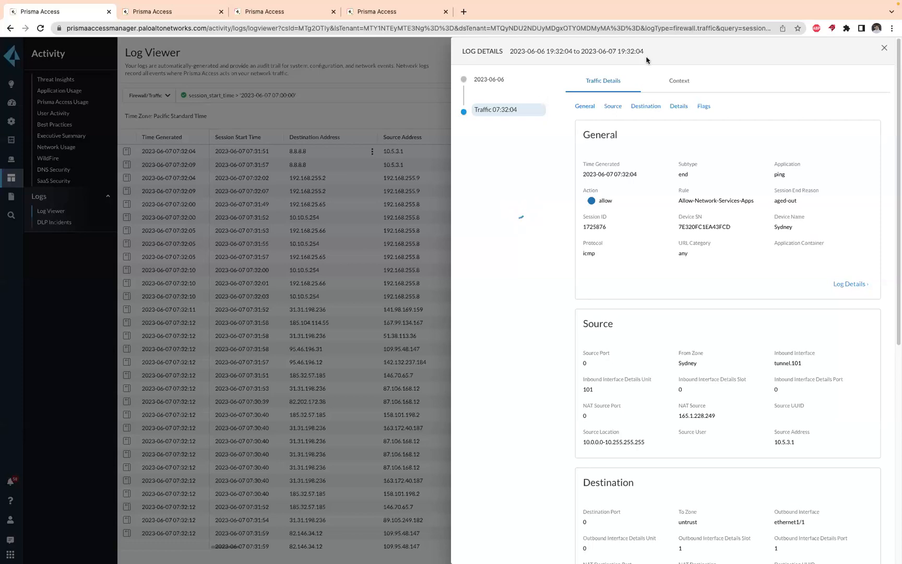
scroll("down", 3)
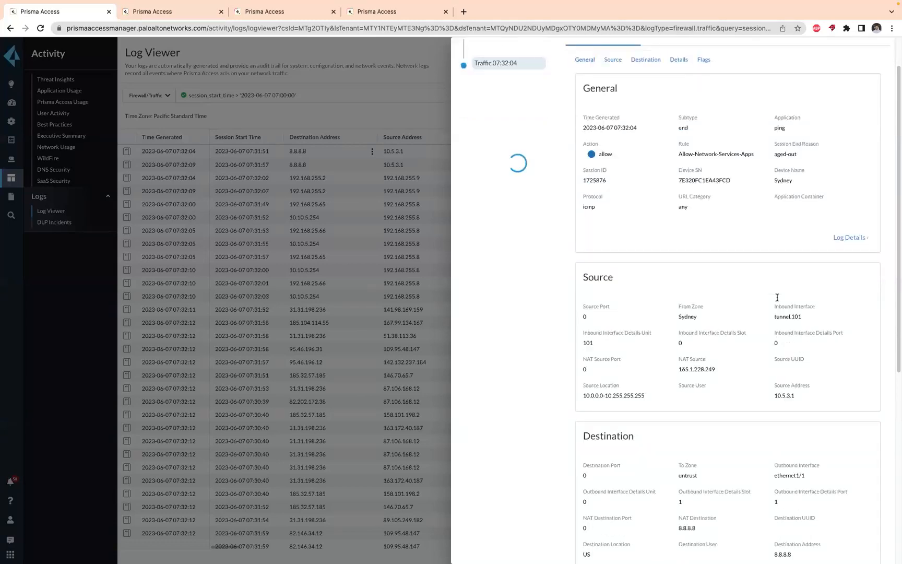
scroll("down", 3)
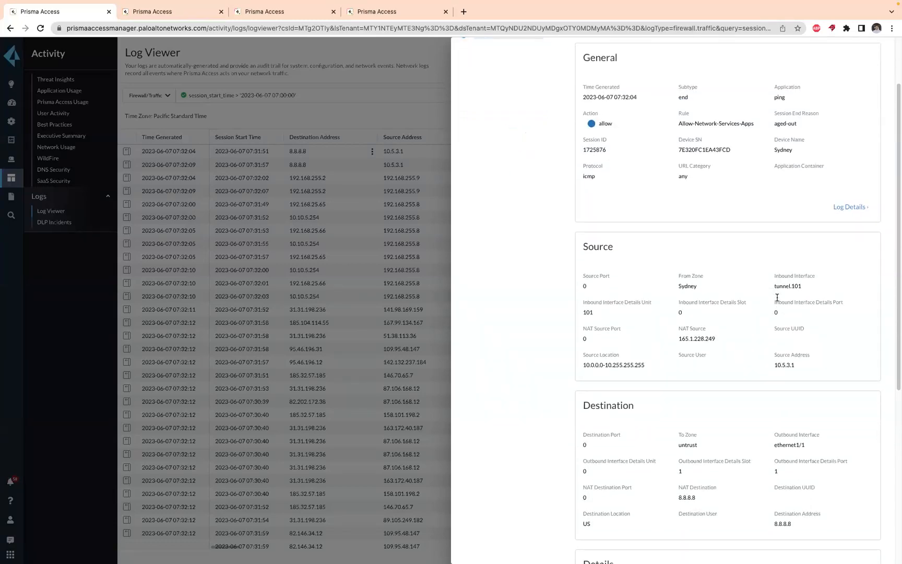
scroll("down", 3)
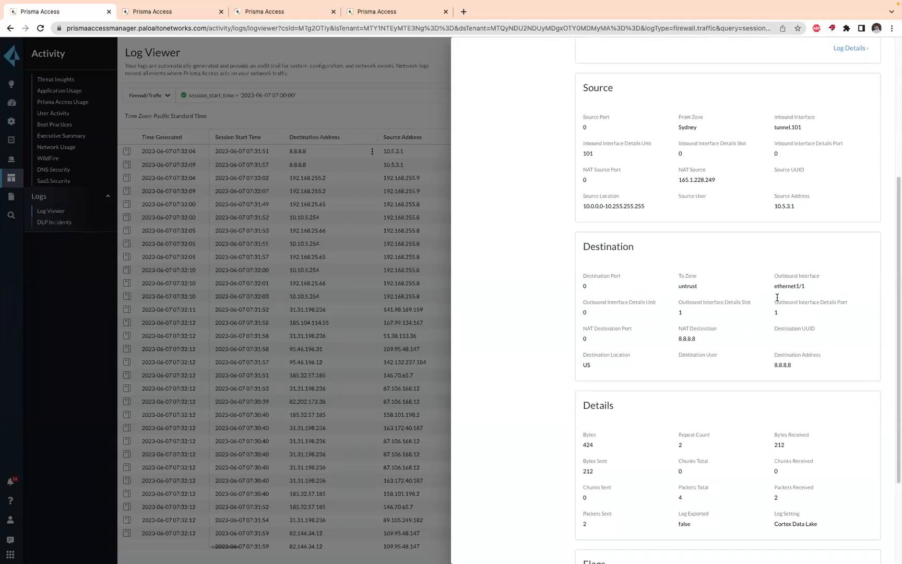
scroll("down", 3)
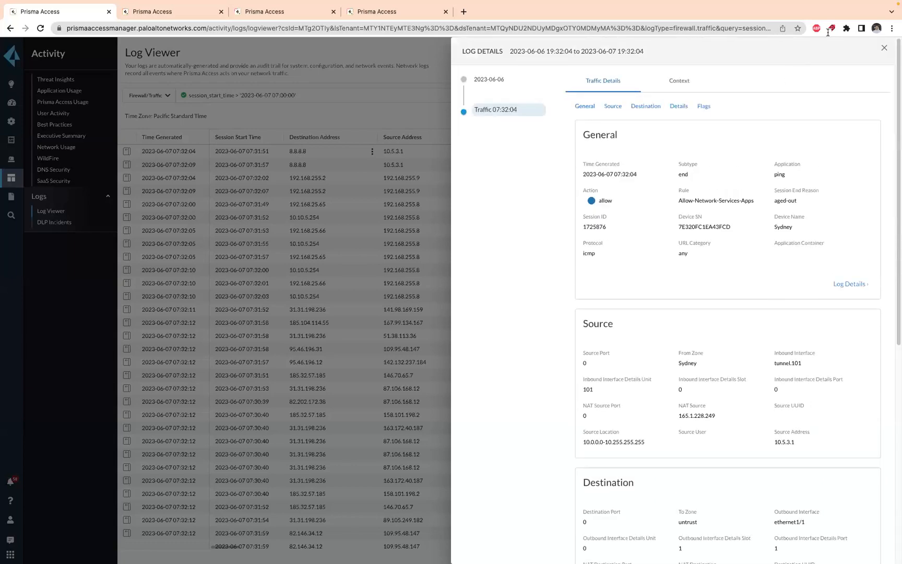
mouse_move(487, 106)
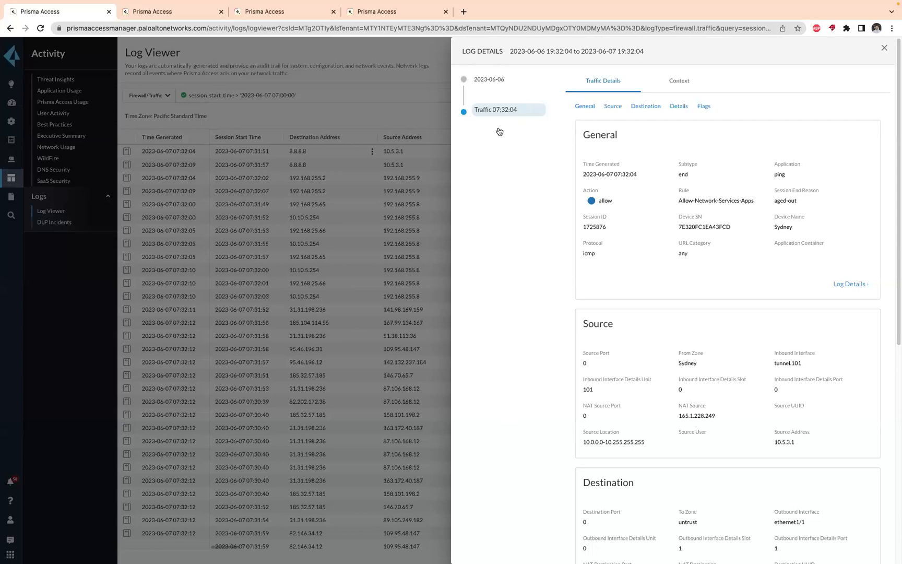
mouse_move(500, 151)
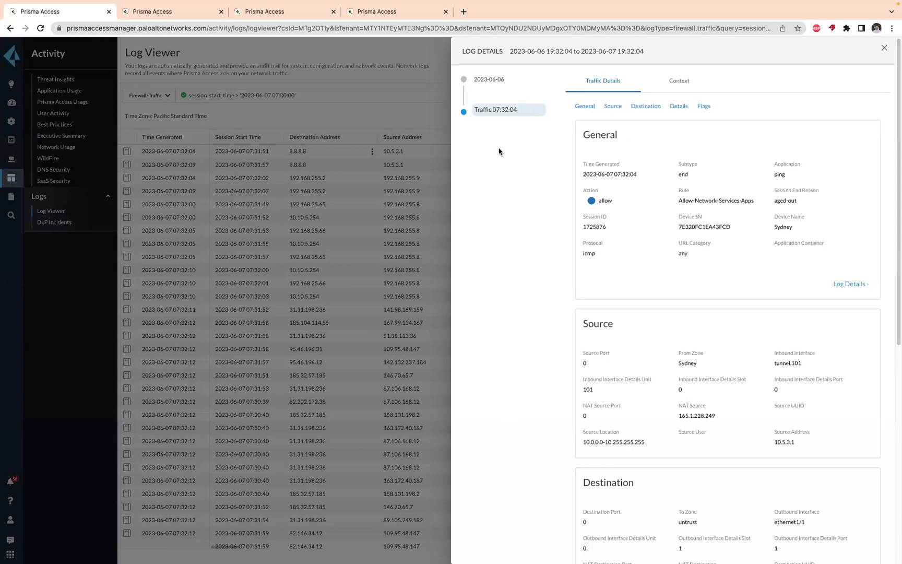
mouse_move(547, 92)
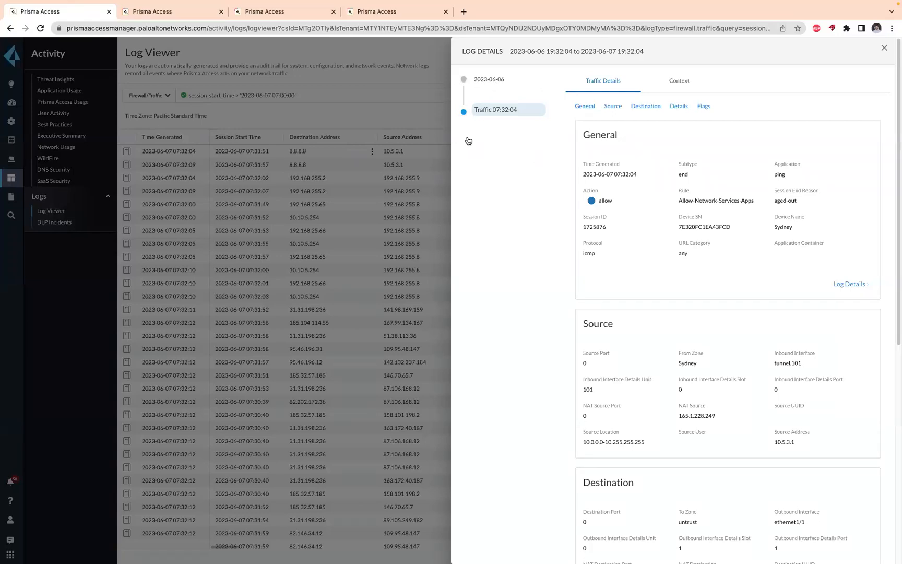
mouse_move(545, 99)
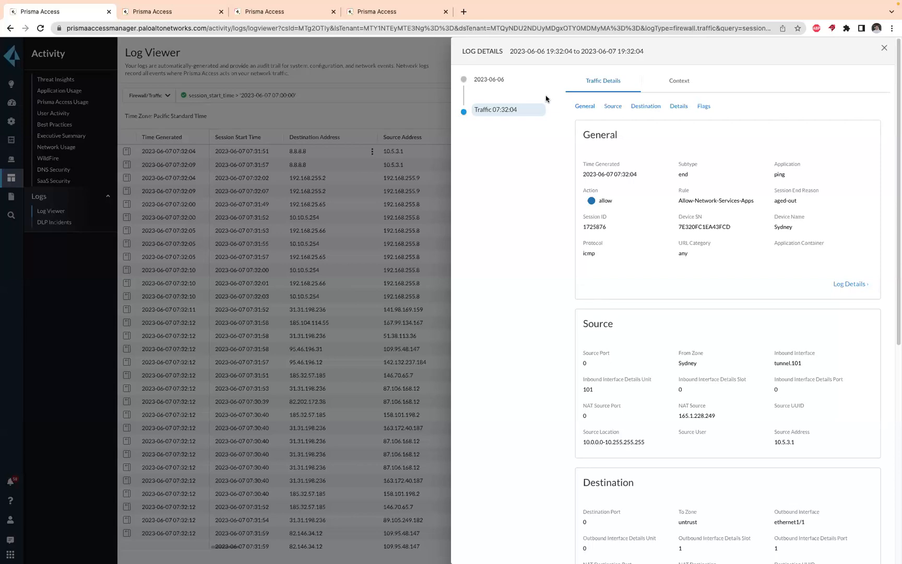
mouse_move(462, 148)
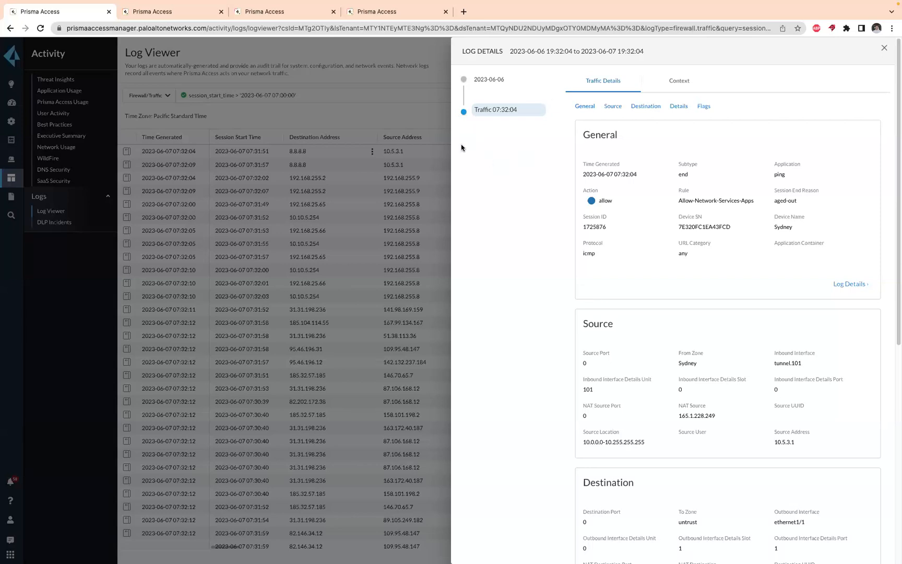
mouse_move(546, 190)
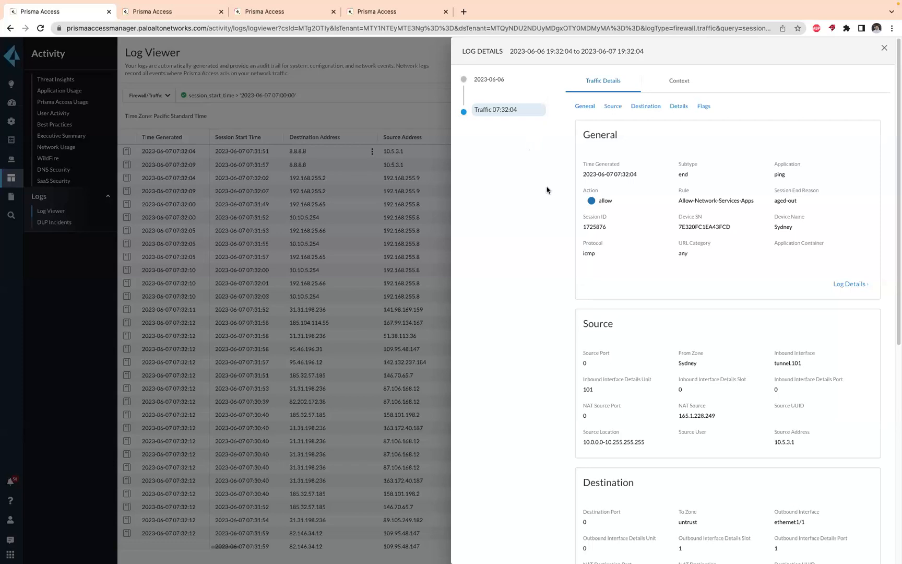
mouse_move(559, 264)
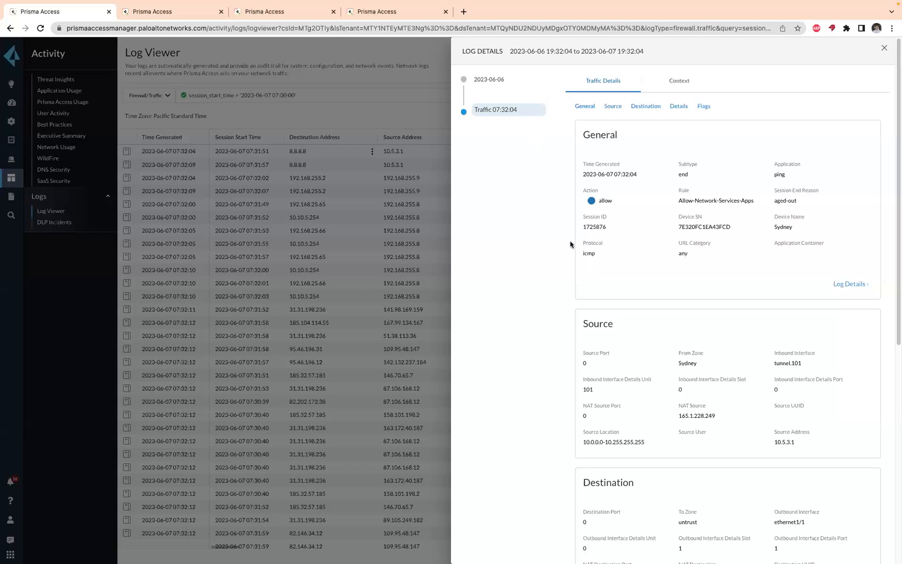
left_click(884, 47)
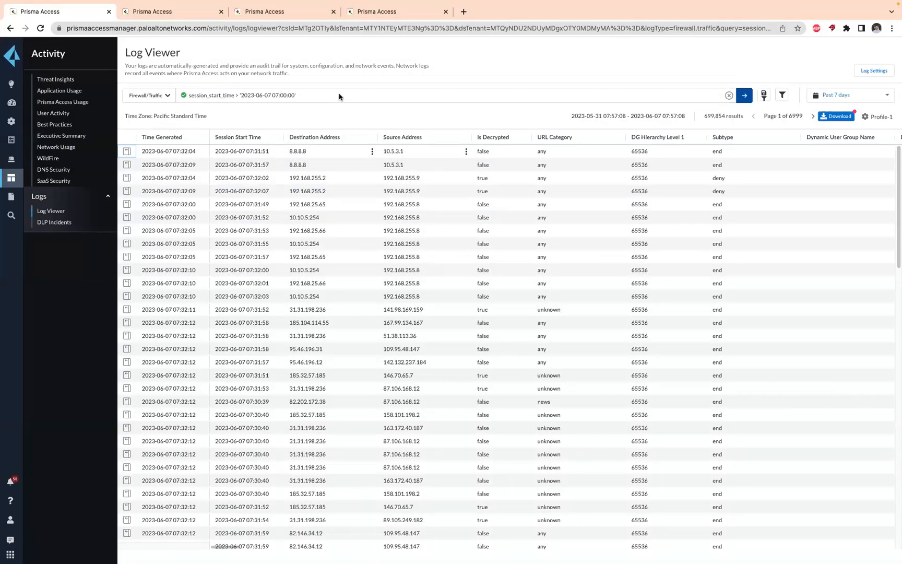
mouse_move(293, 108)
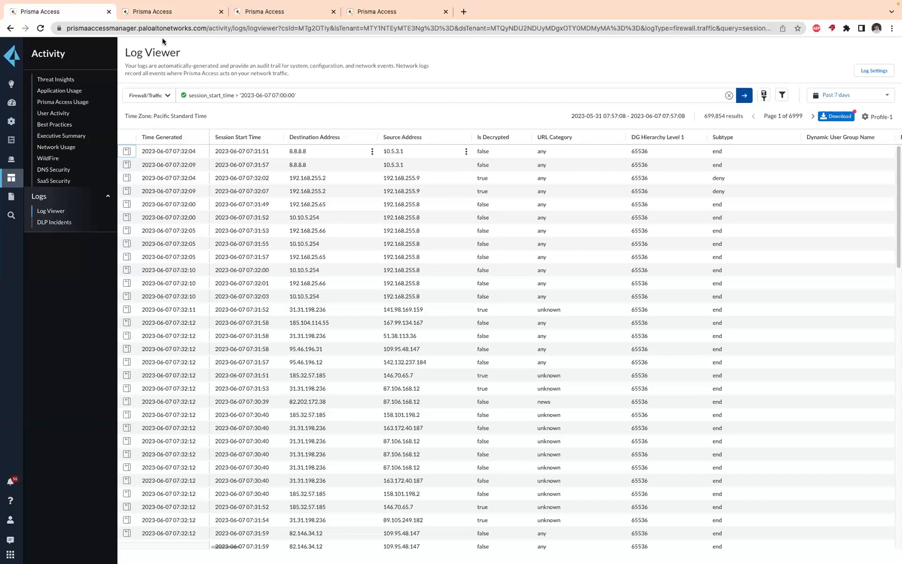
Switch to the Network Usage page and scroll through its Summary tab
left_click(171, 11)
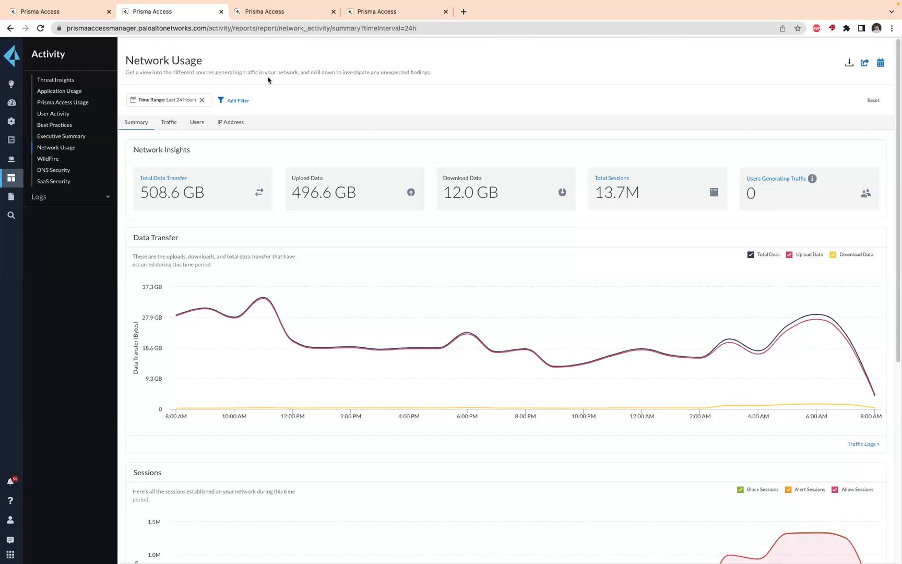
scroll("down", 3)
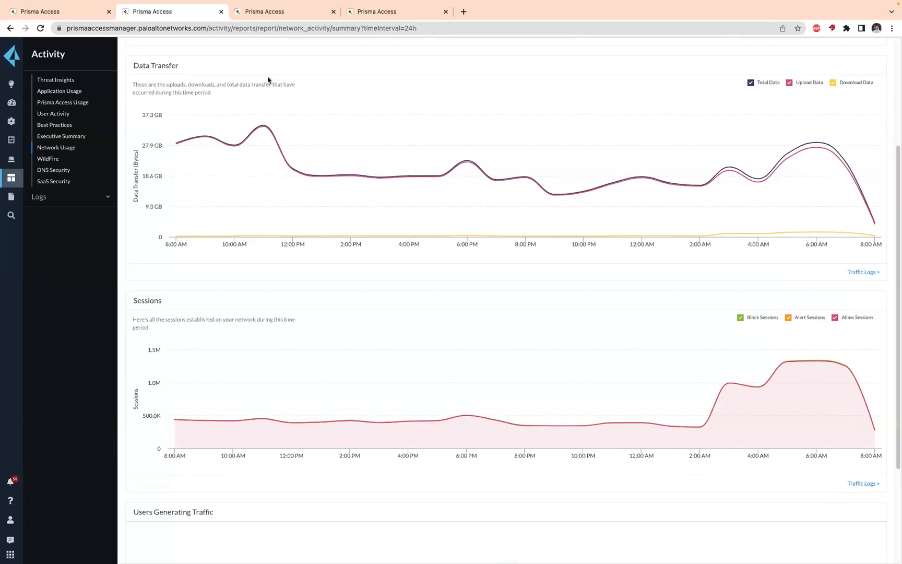
scroll("down", 3)
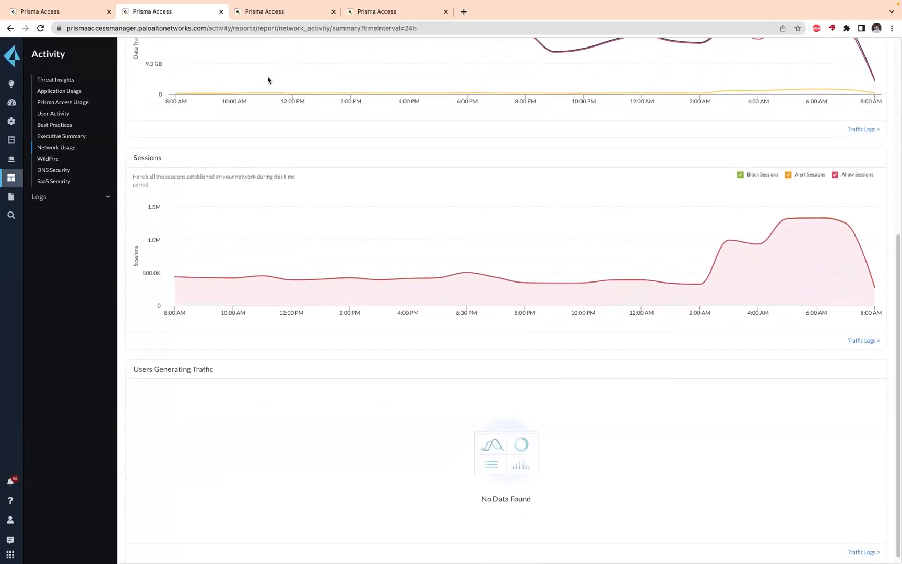
scroll("down", 3)
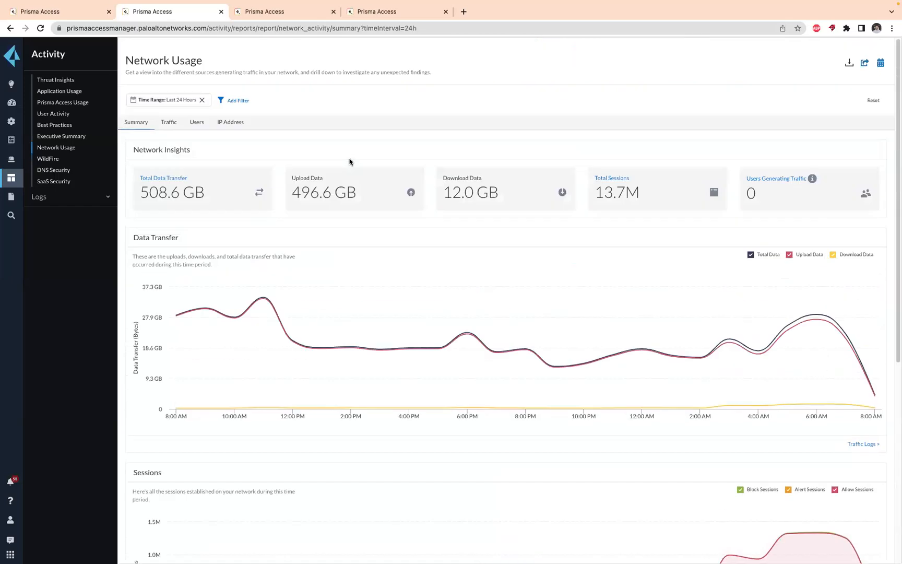
scroll("down", 3)
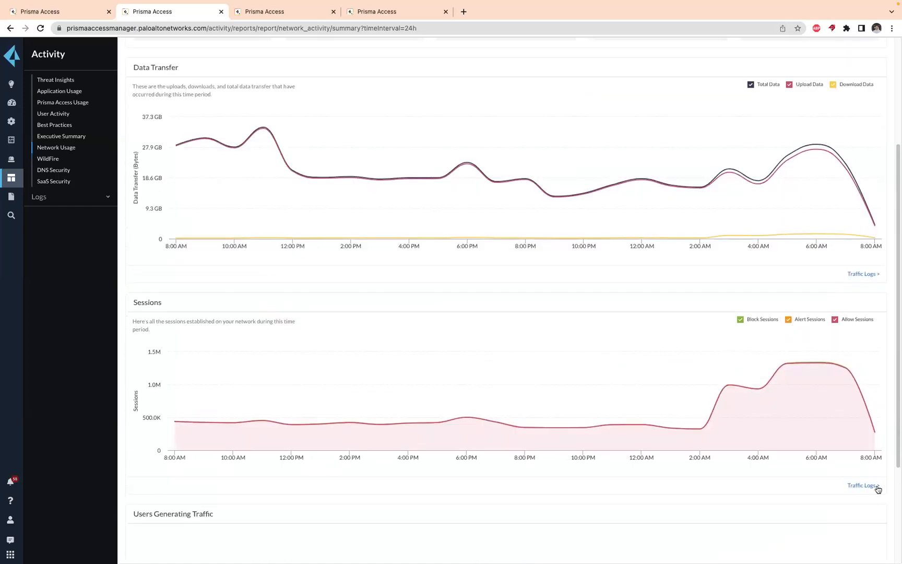
mouse_move(862, 485)
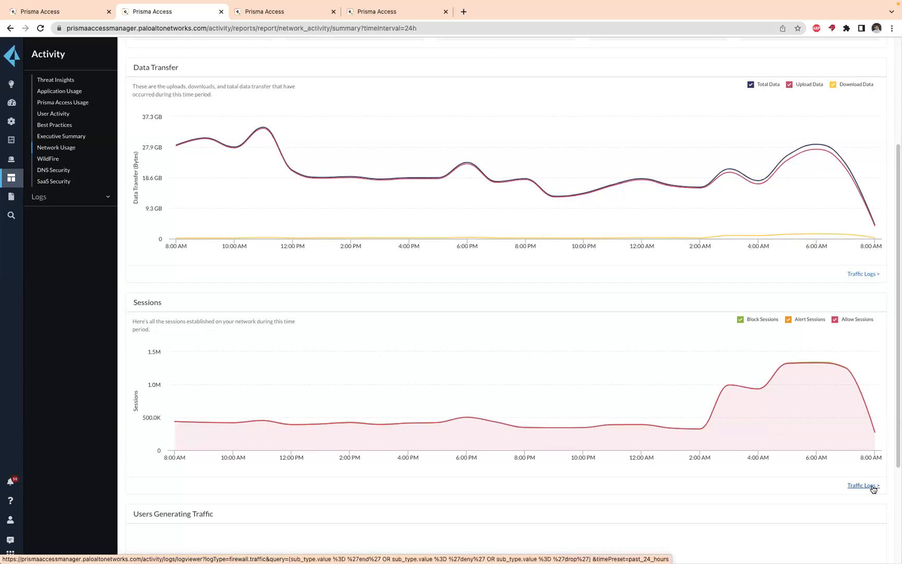
mouse_move(863, 488)
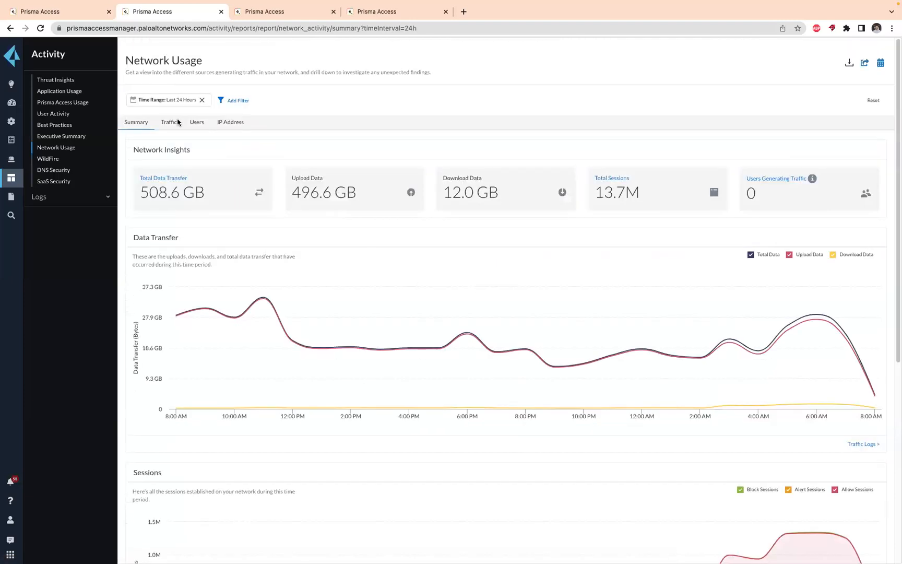
mouse_move(251, 97)
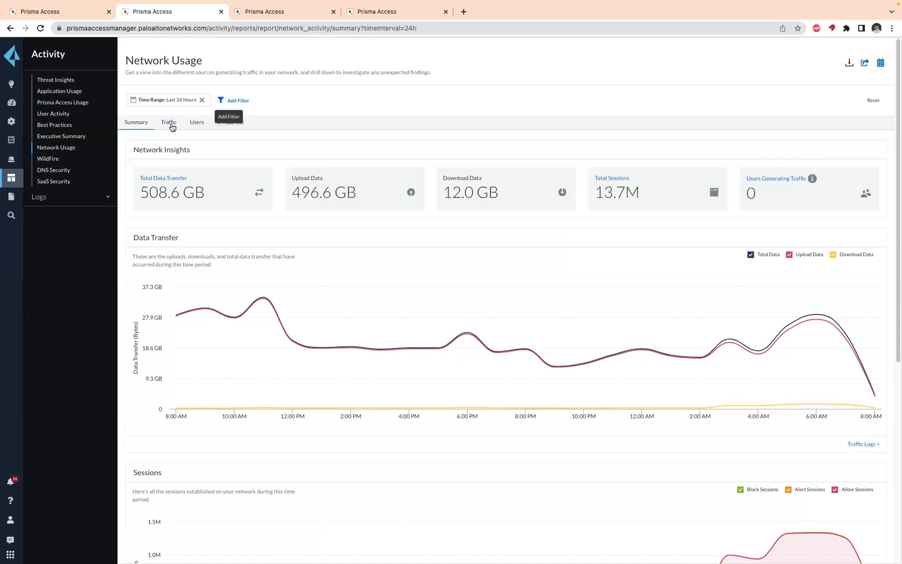
Show traffic by source location with Germany expanded into its destination countries
left_click(169, 122)
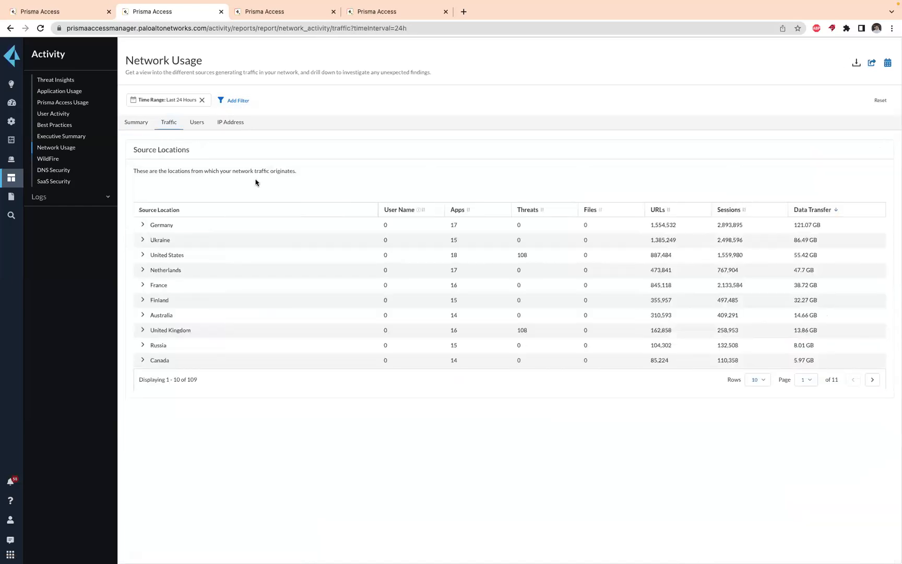
mouse_move(518, 254)
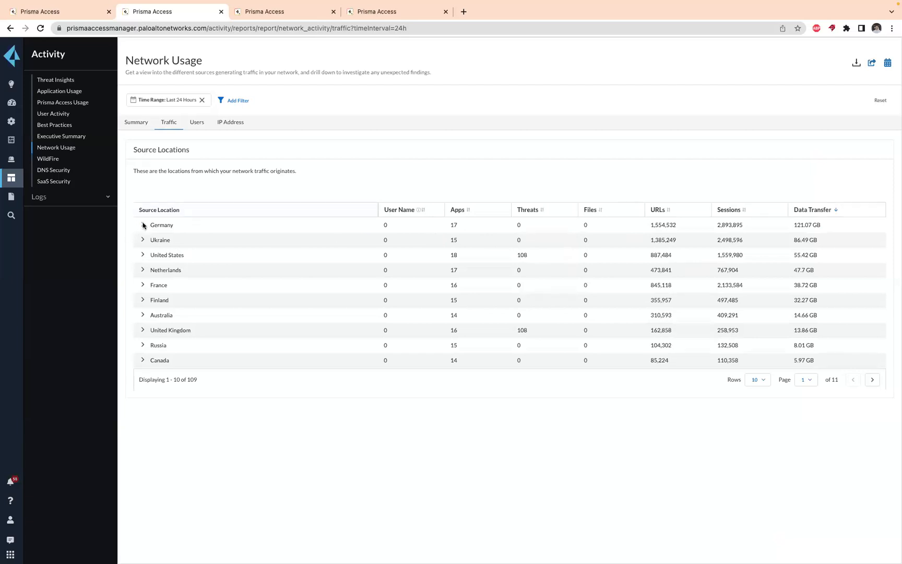
left_click(142, 225)
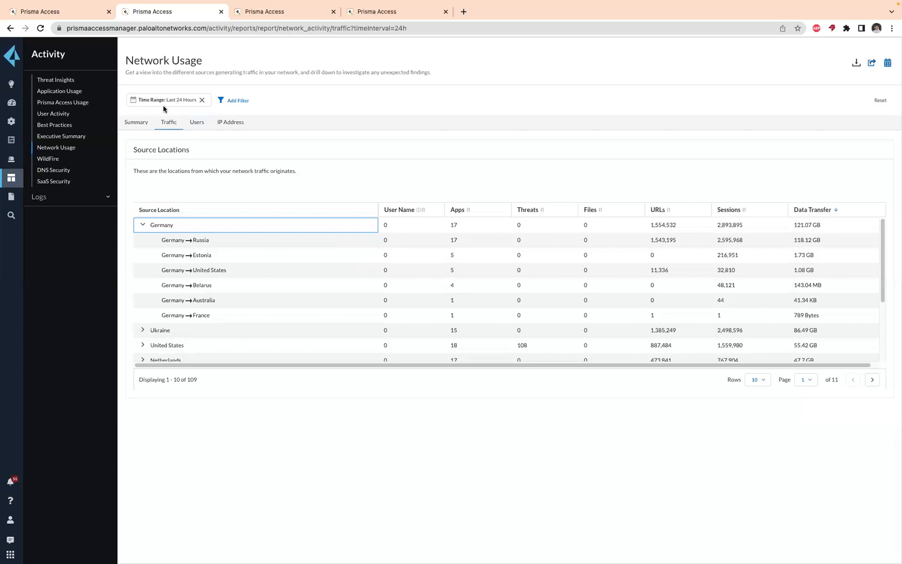
left_click(167, 100)
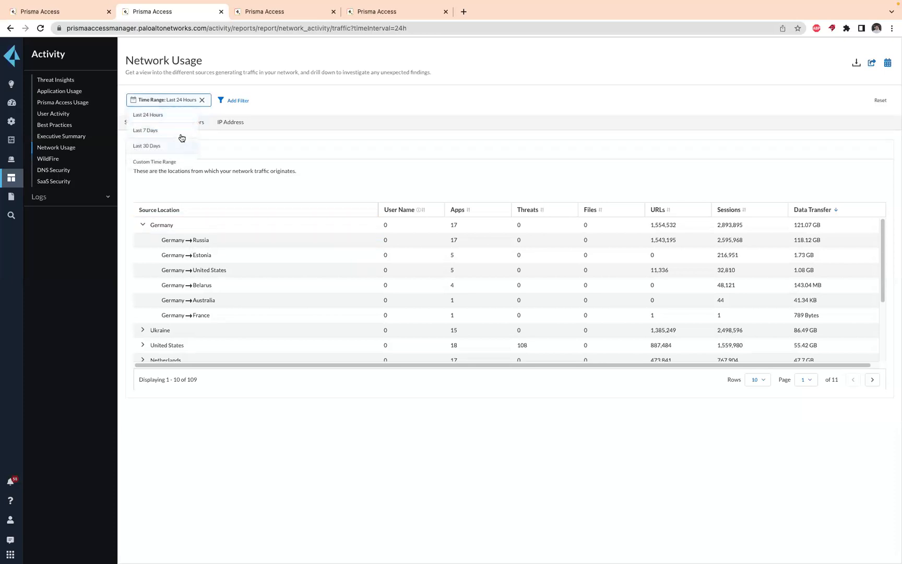
Switch the time range to Last 7 Days and re-expand Germany
left_click(145, 130)
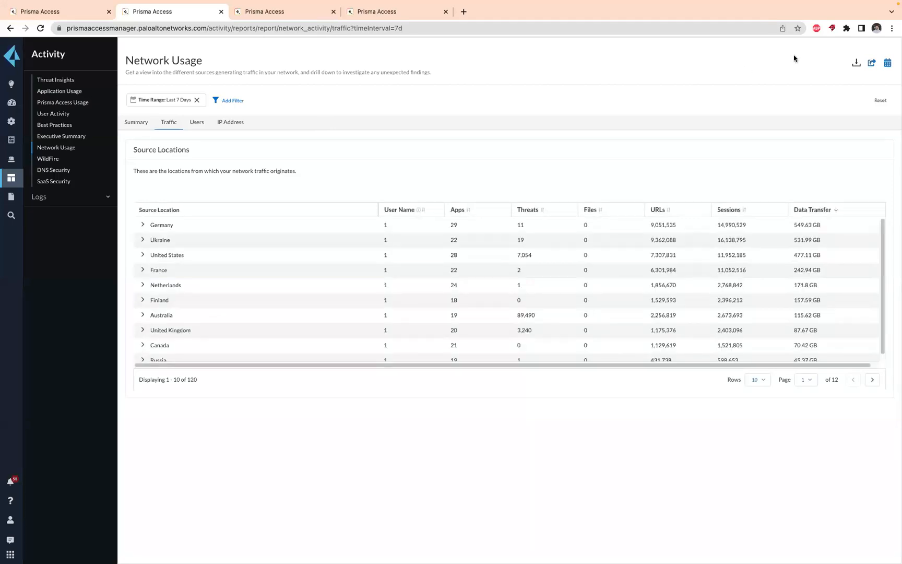
mouse_move(872, 64)
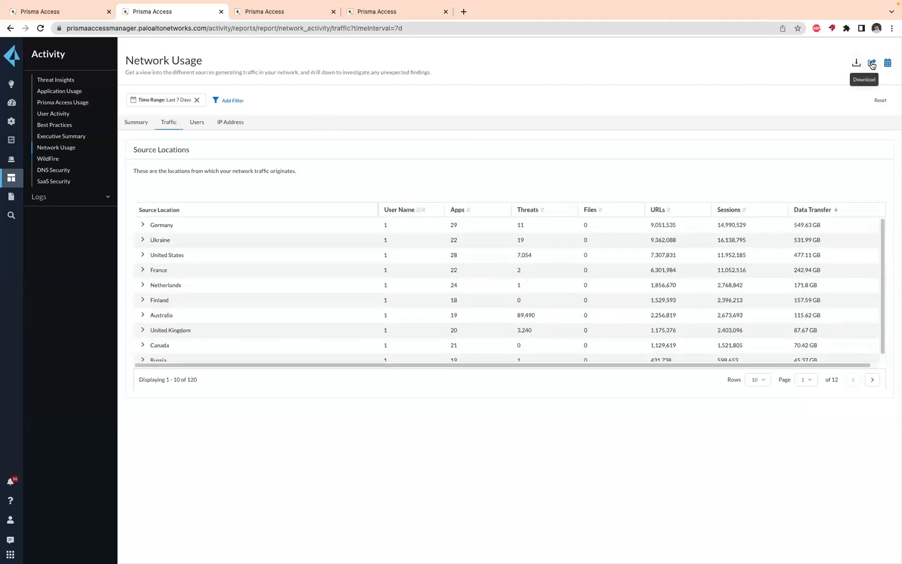
mouse_move(732, 86)
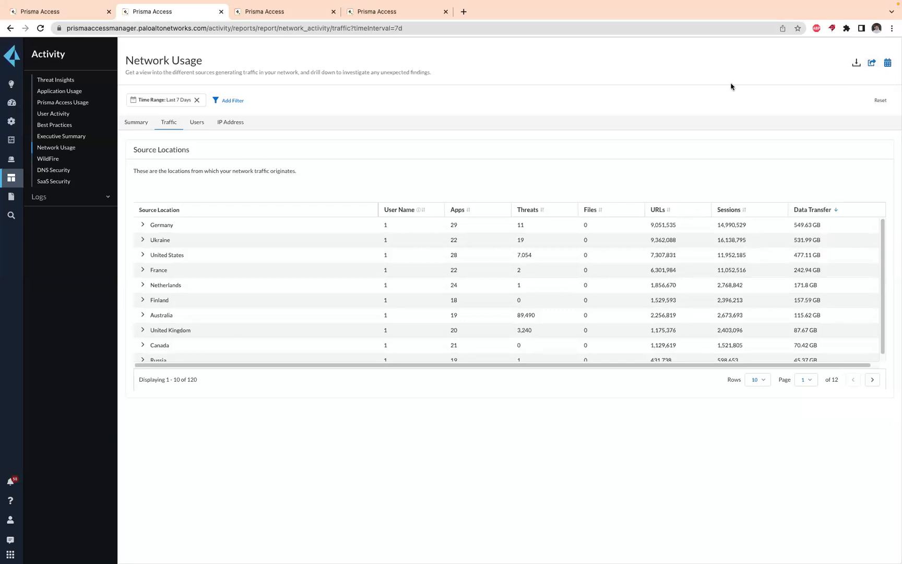
mouse_move(279, 152)
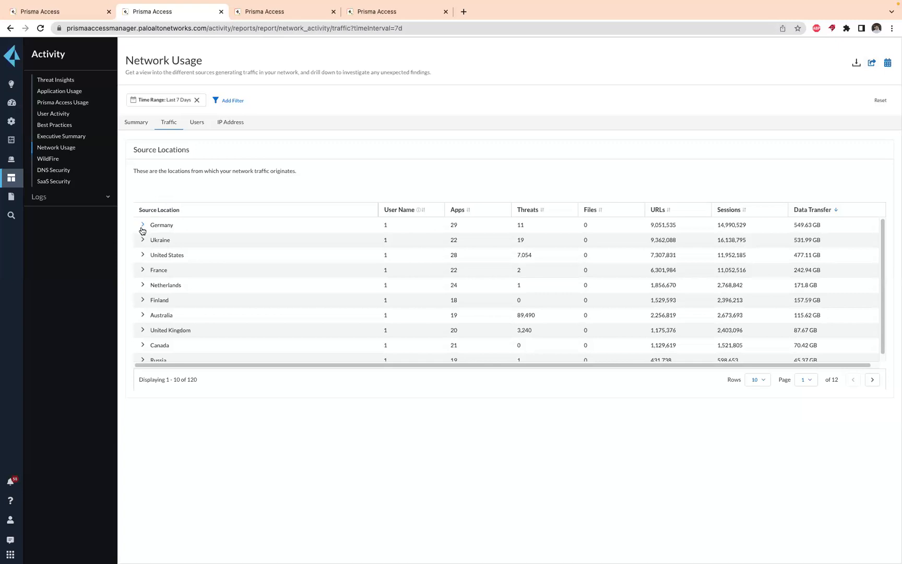
left_click(142, 224)
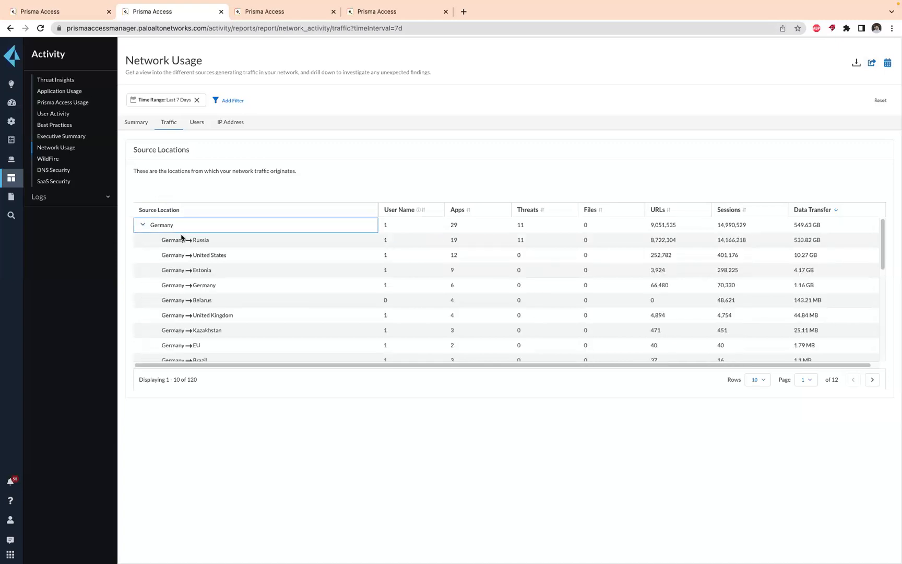
mouse_move(178, 243)
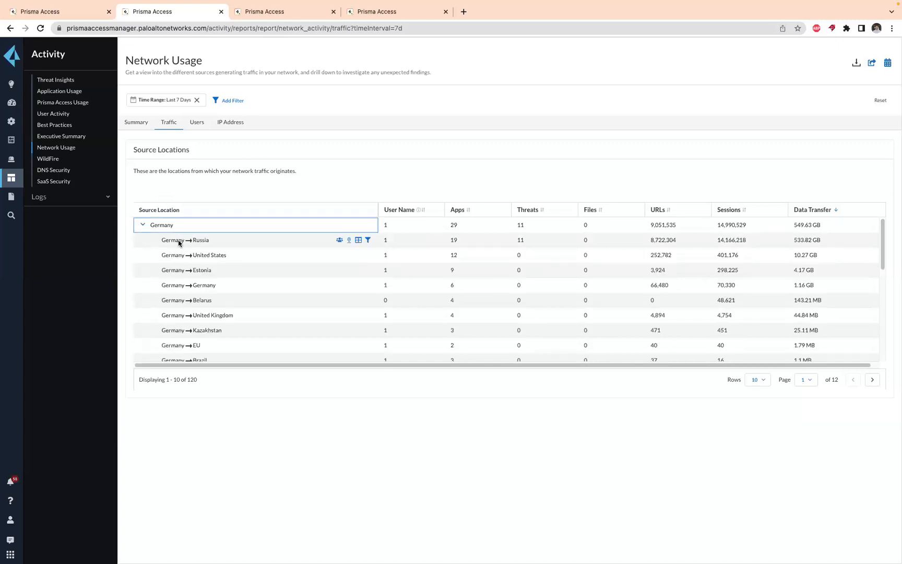
mouse_move(216, 240)
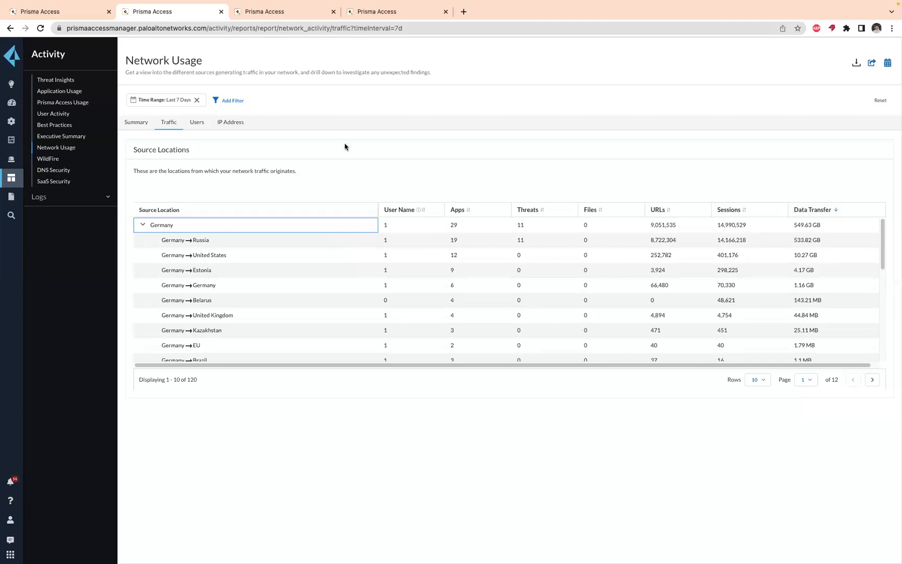
mouse_move(326, 253)
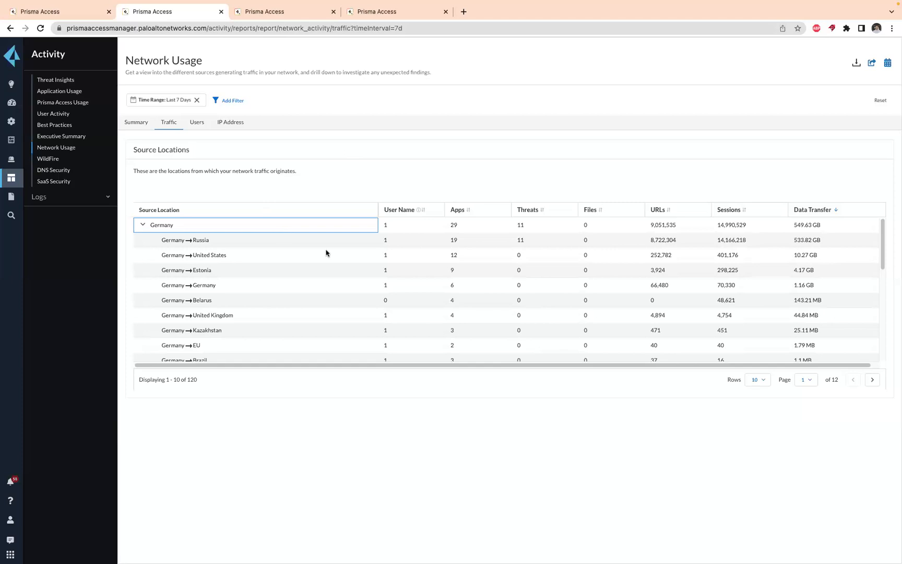
mouse_move(339, 240)
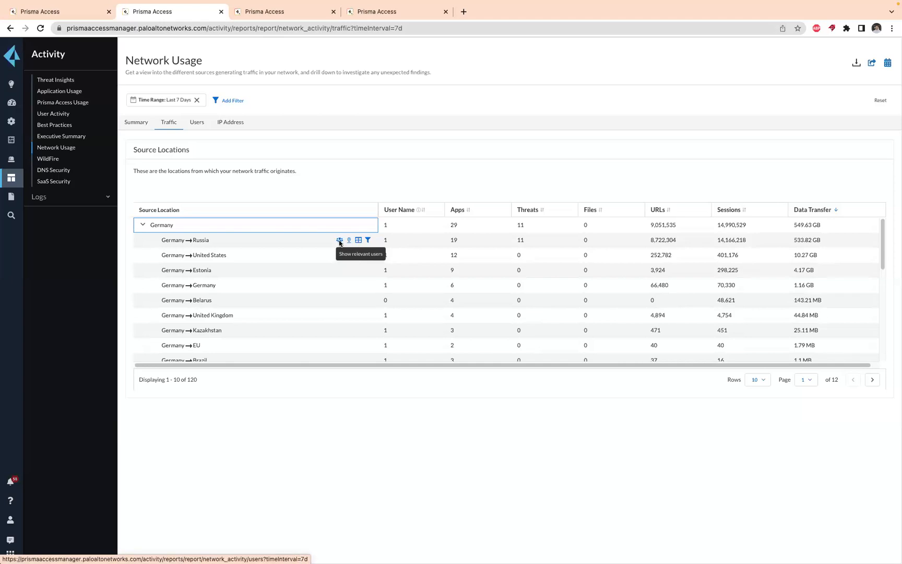
List users sending Germany→Russia traffic and filter to that single user
left_click(340, 240)
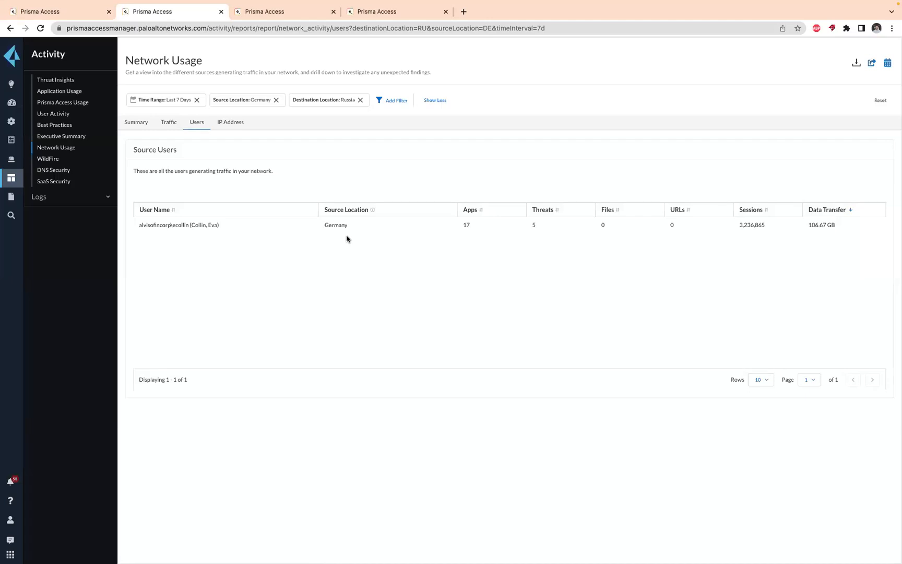
mouse_move(298, 233)
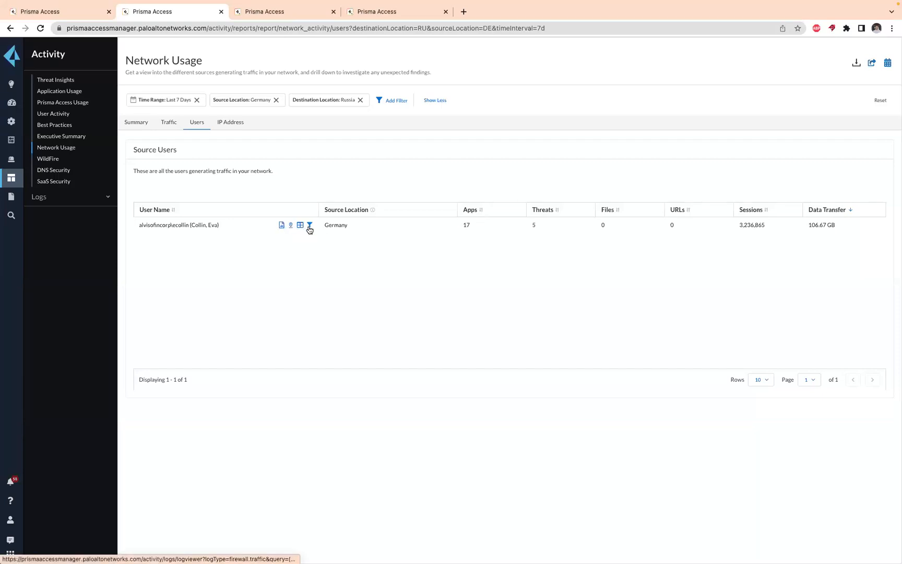
mouse_move(310, 225)
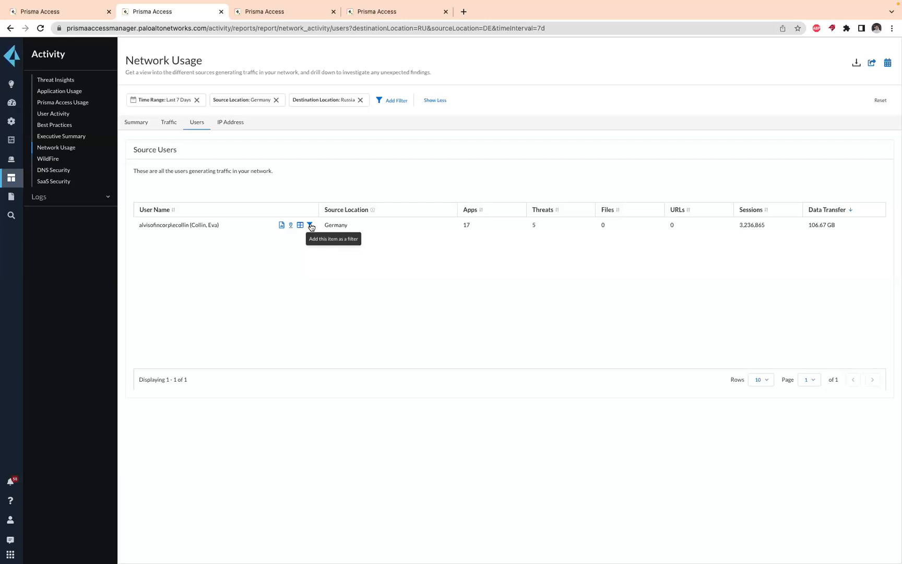
left_click(311, 225)
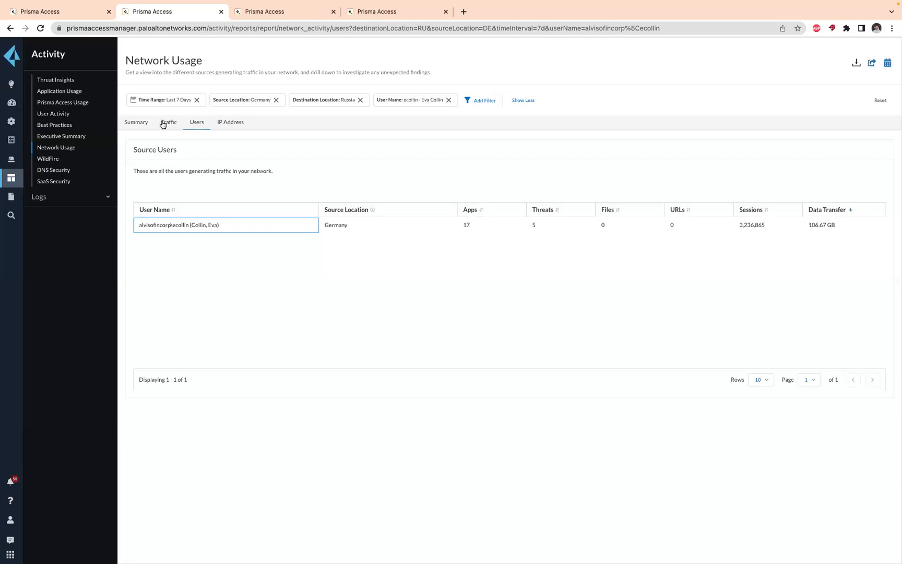
Break the filtered Germany→Russia traffic down by source IP address
left_click(169, 123)
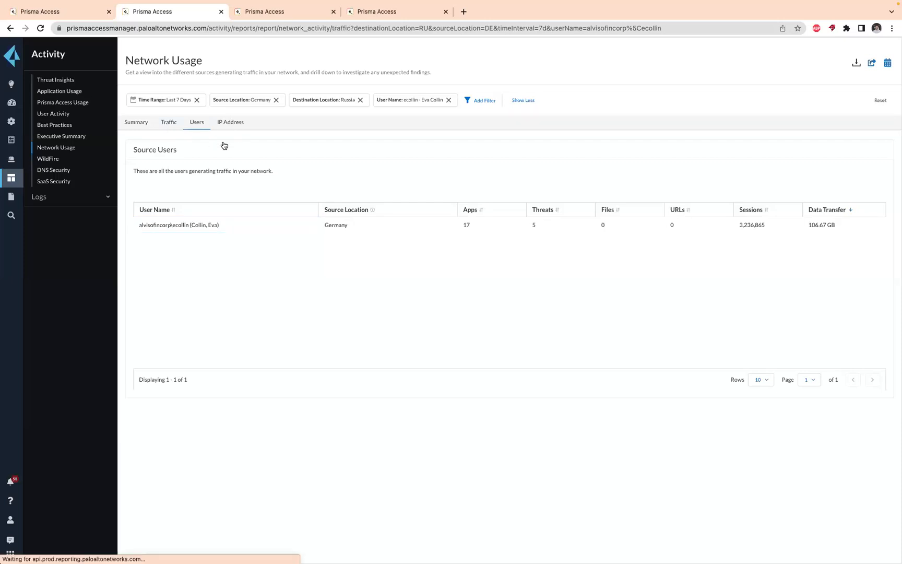
left_click(169, 122)
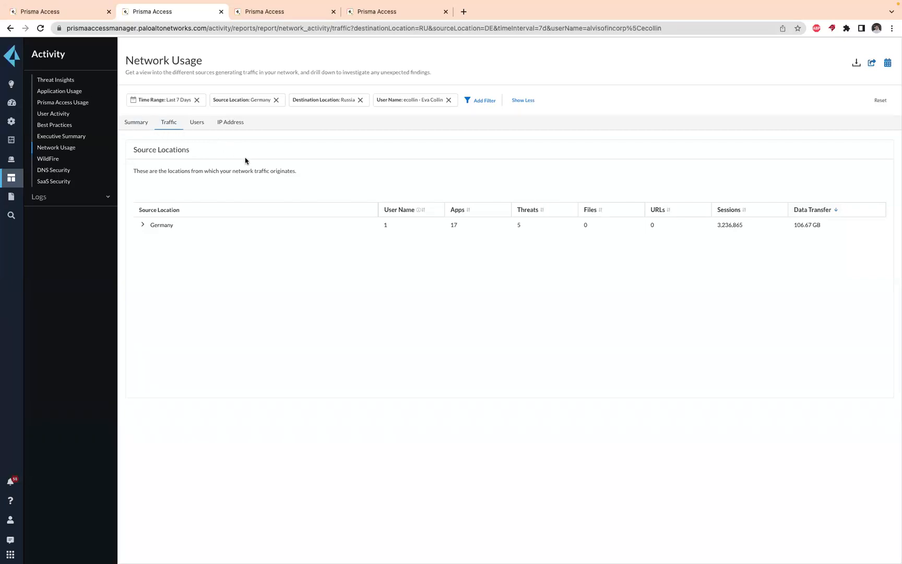
mouse_move(393, 245)
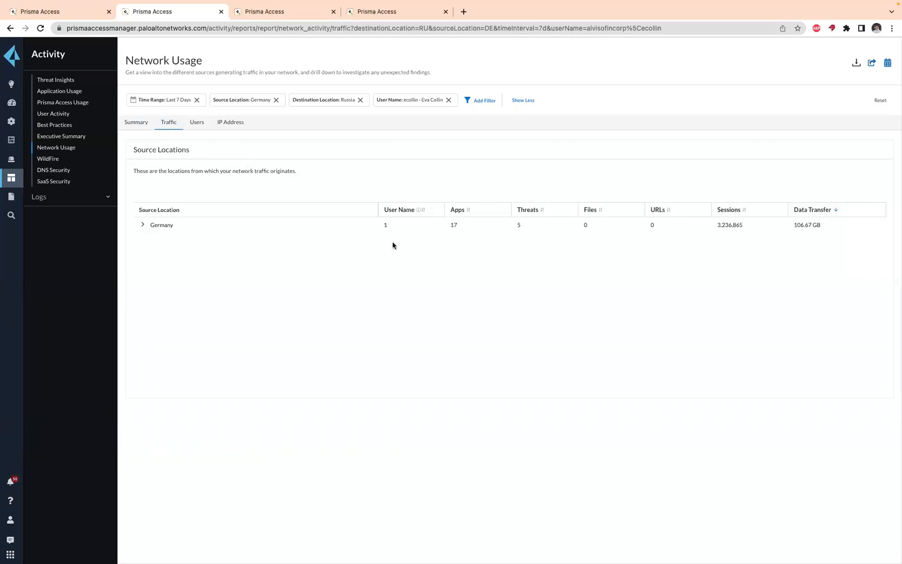
left_click(230, 122)
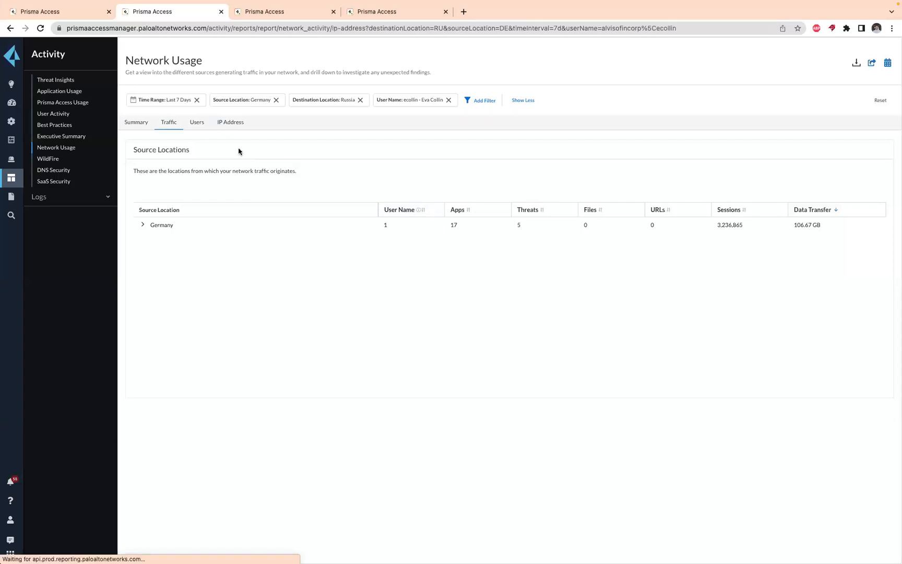
left_click(230, 121)
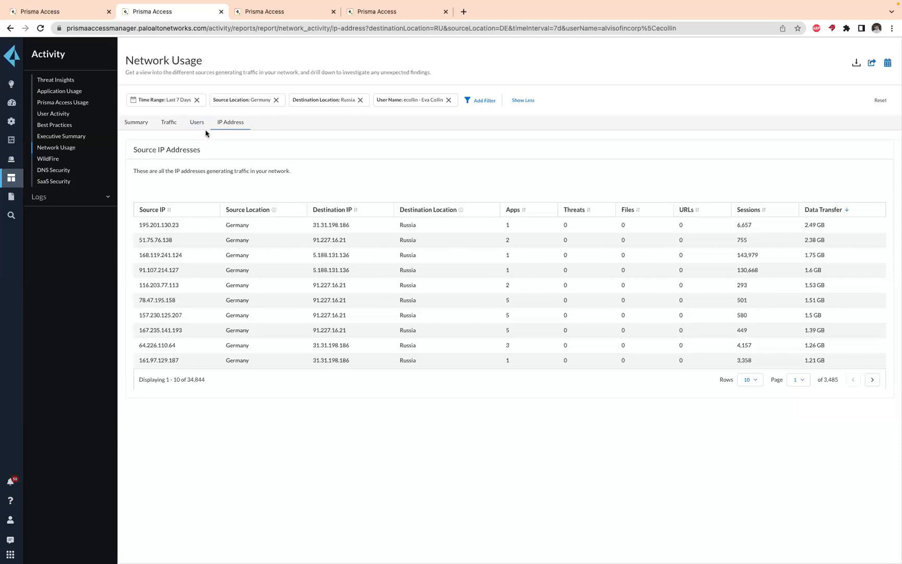
mouse_move(203, 142)
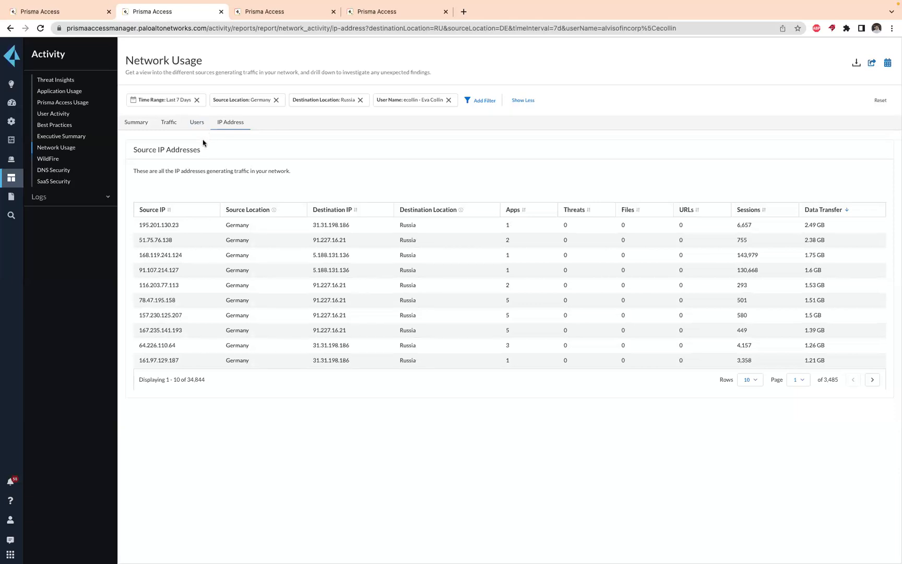
left_click(197, 122)
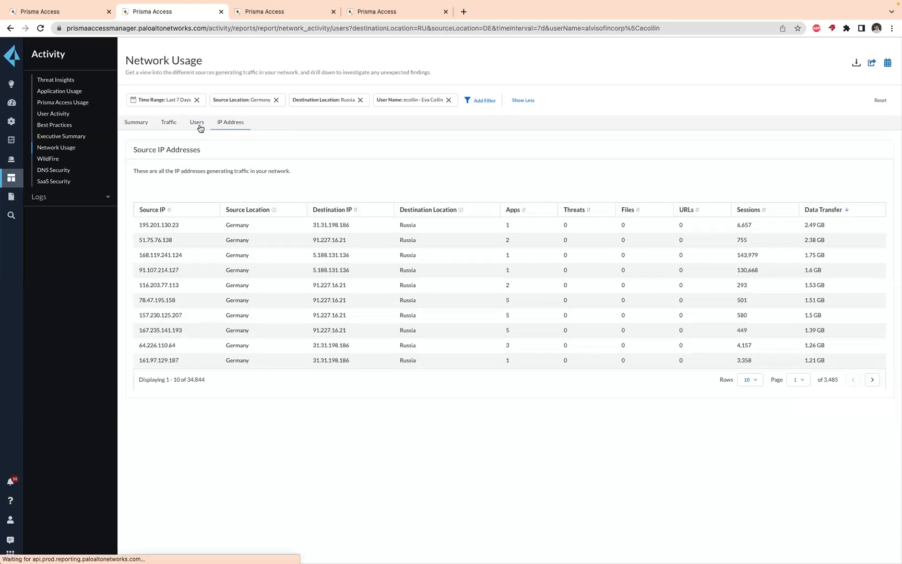
left_click(197, 122)
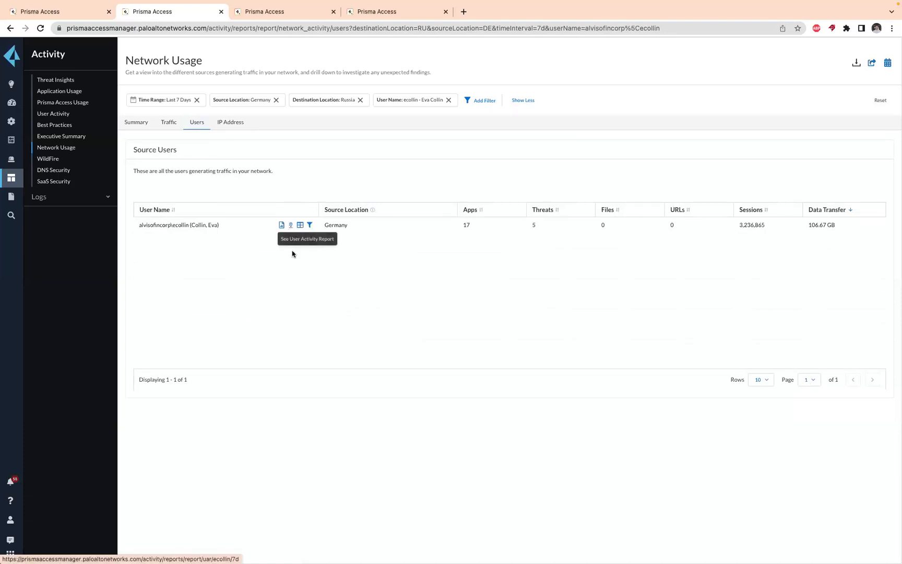
mouse_move(312, 226)
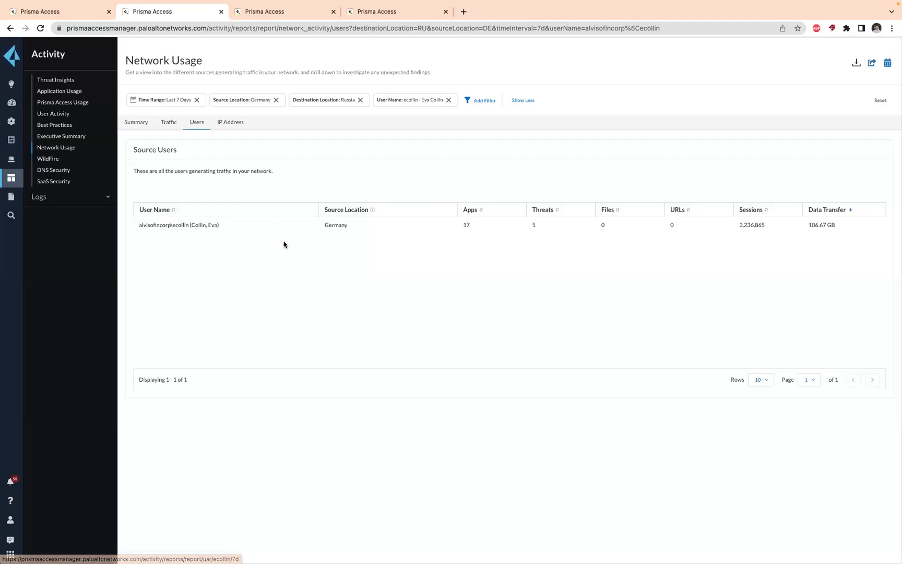
mouse_move(282, 227)
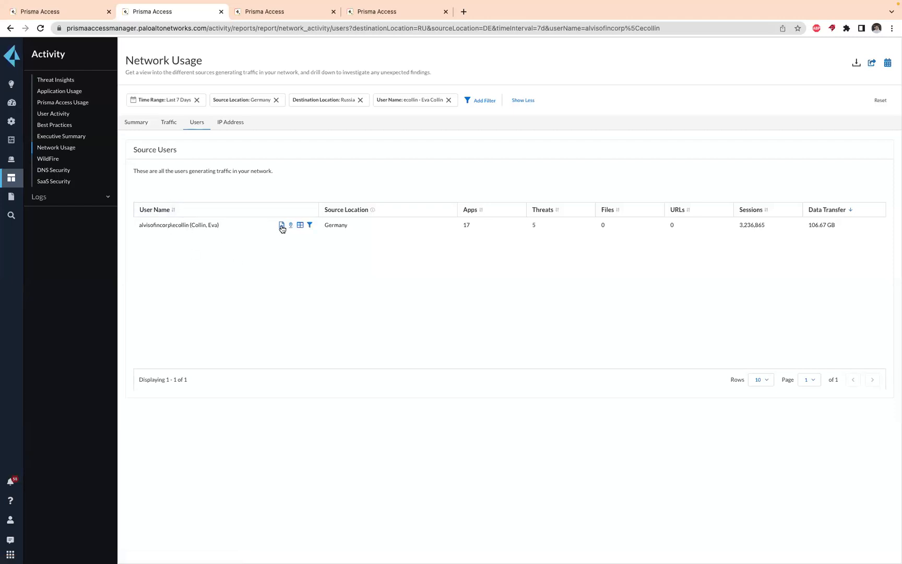
mouse_move(281, 225)
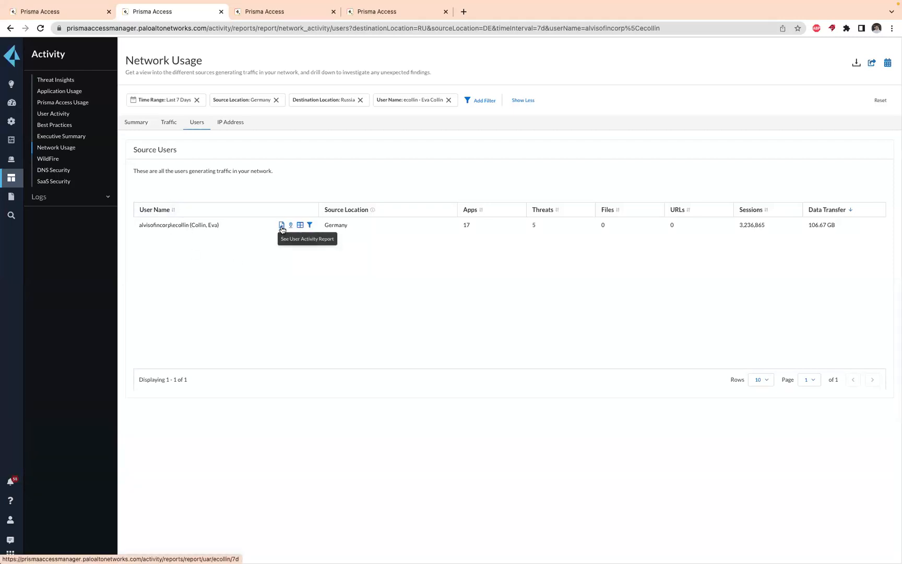
left_click(281, 225)
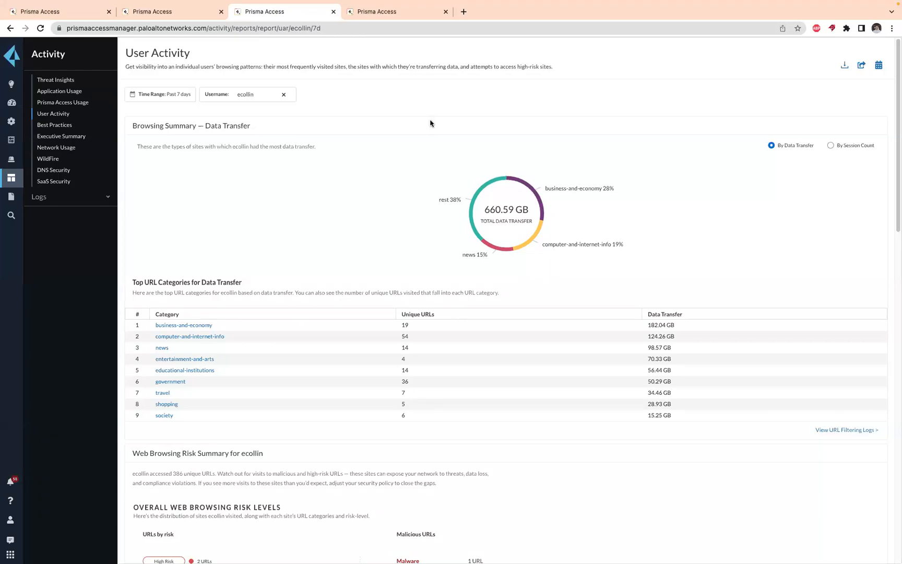
scroll("down", 3)
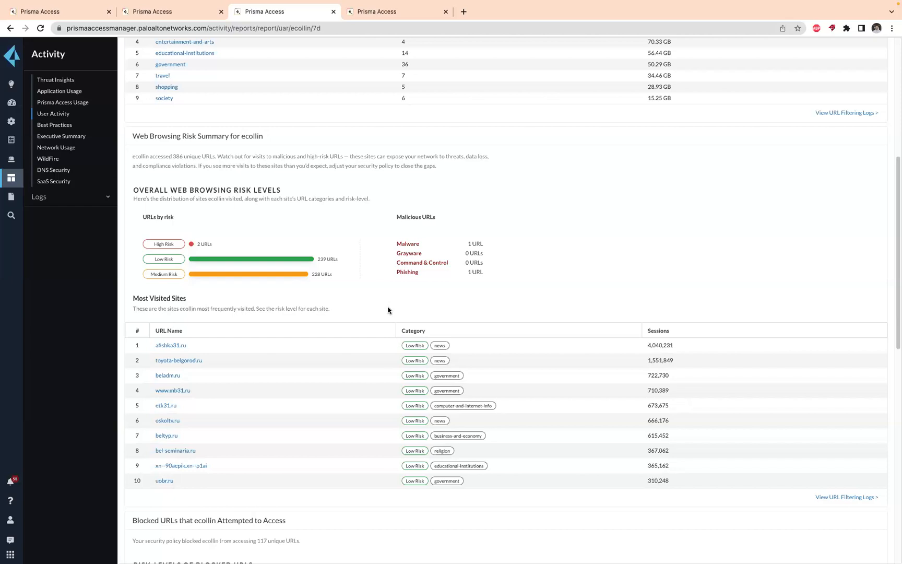
scroll("down", 3)
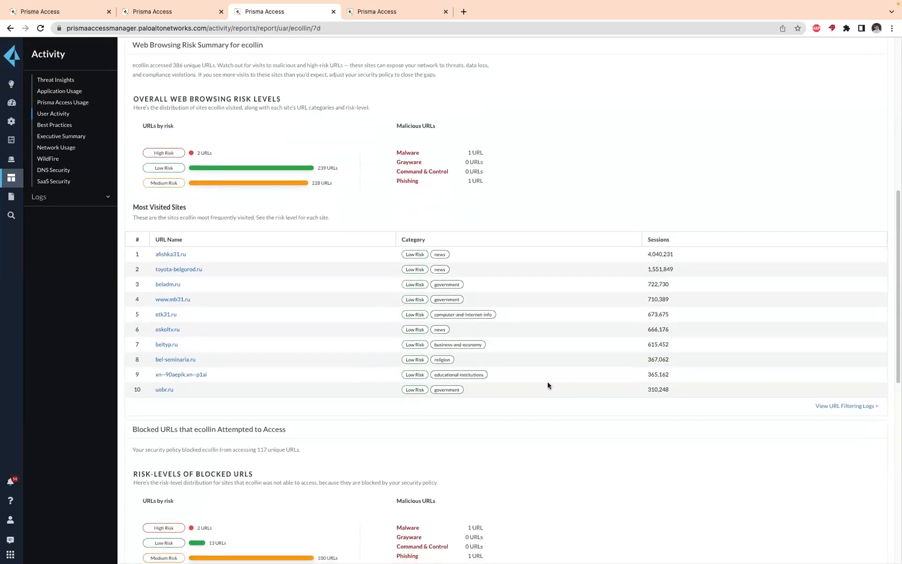
mouse_move(678, 252)
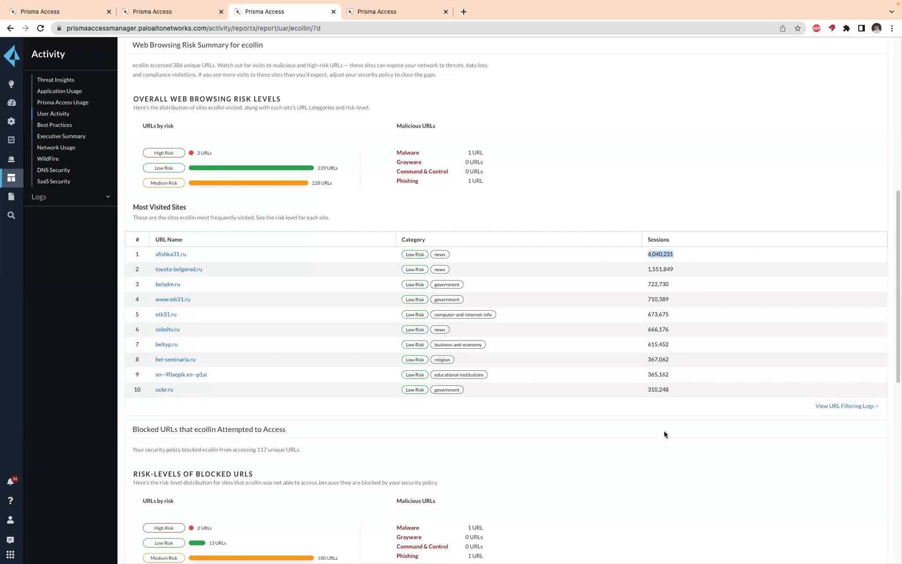
scroll("down", 3)
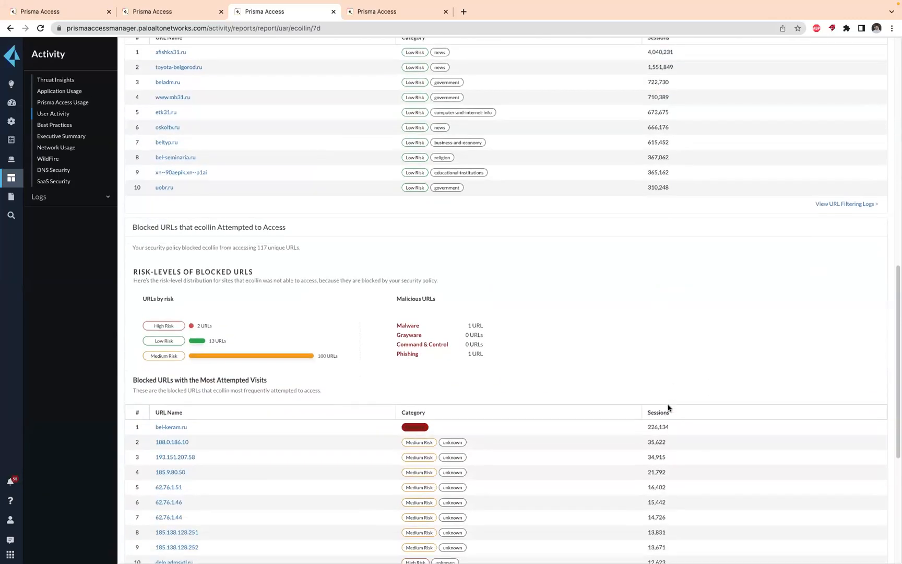
scroll("down", 3)
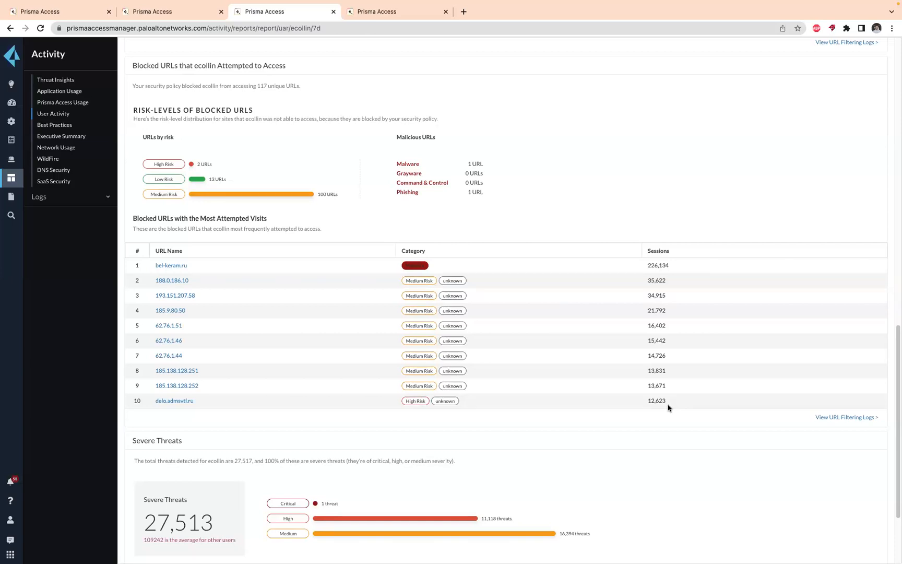
scroll("down", 3)
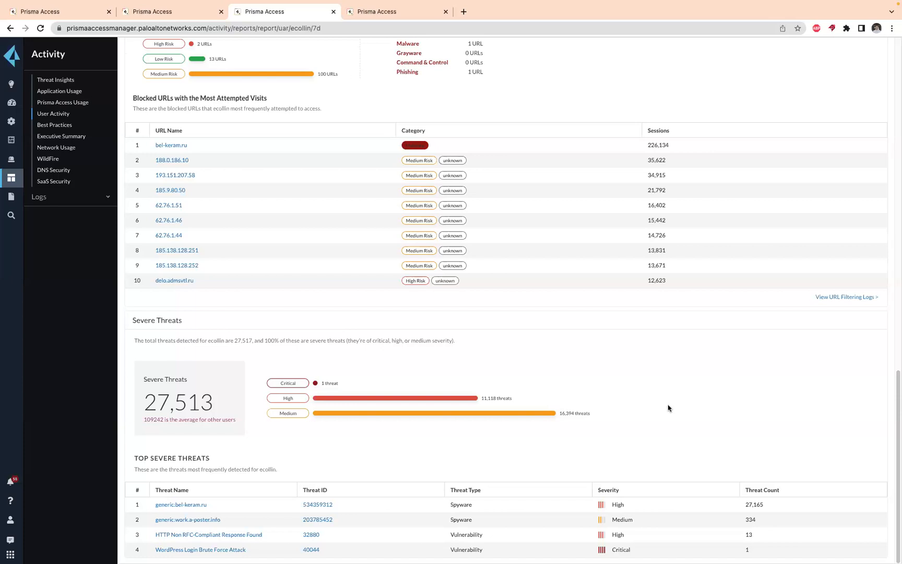
mouse_move(579, 321)
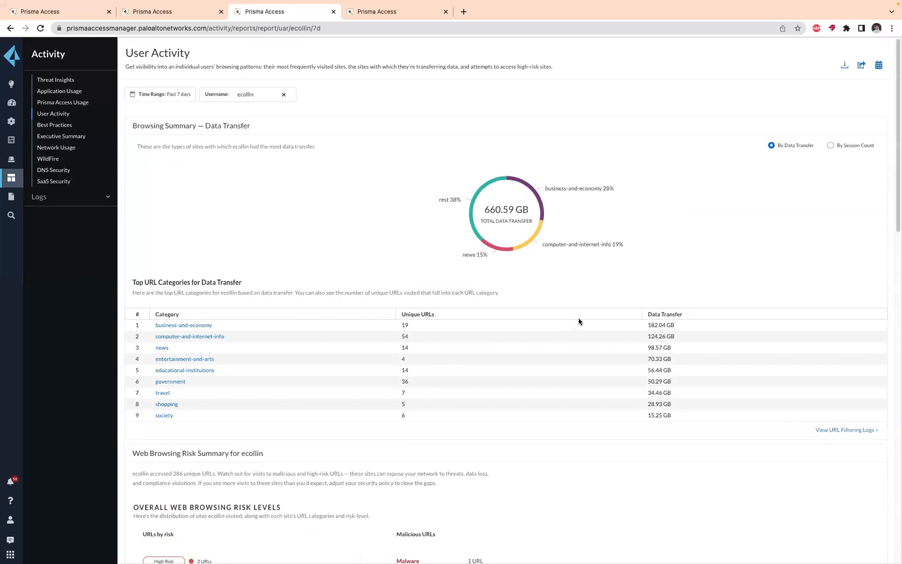
mouse_move(388, 117)
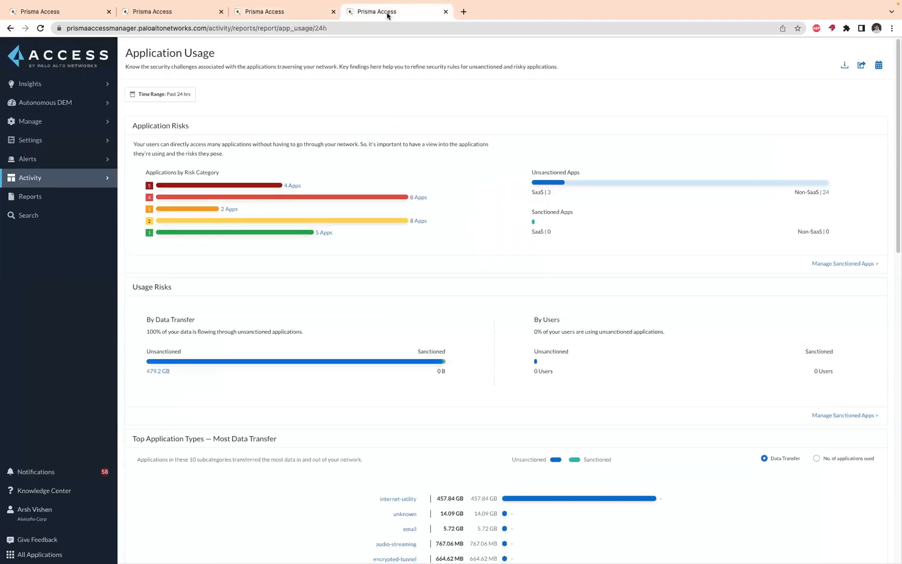
mouse_move(476, 136)
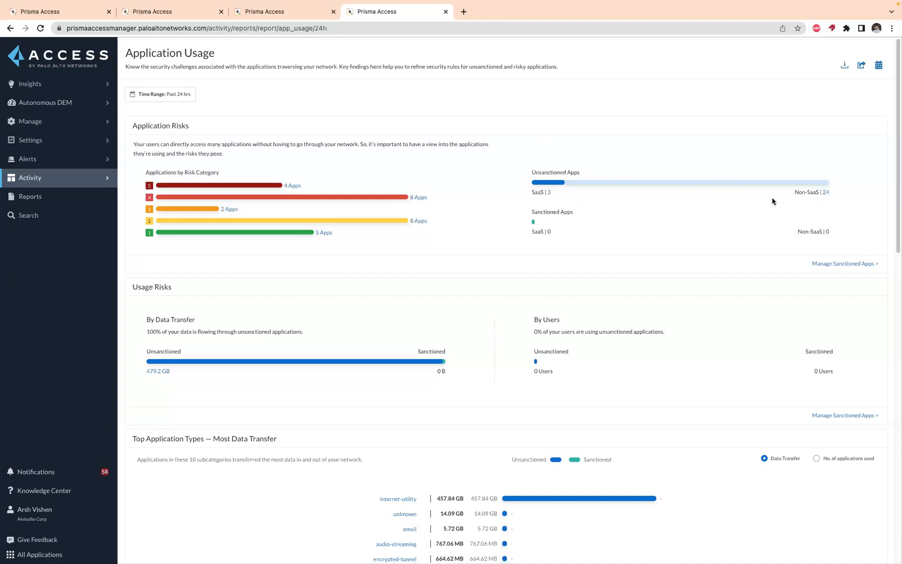
mouse_move(814, 199)
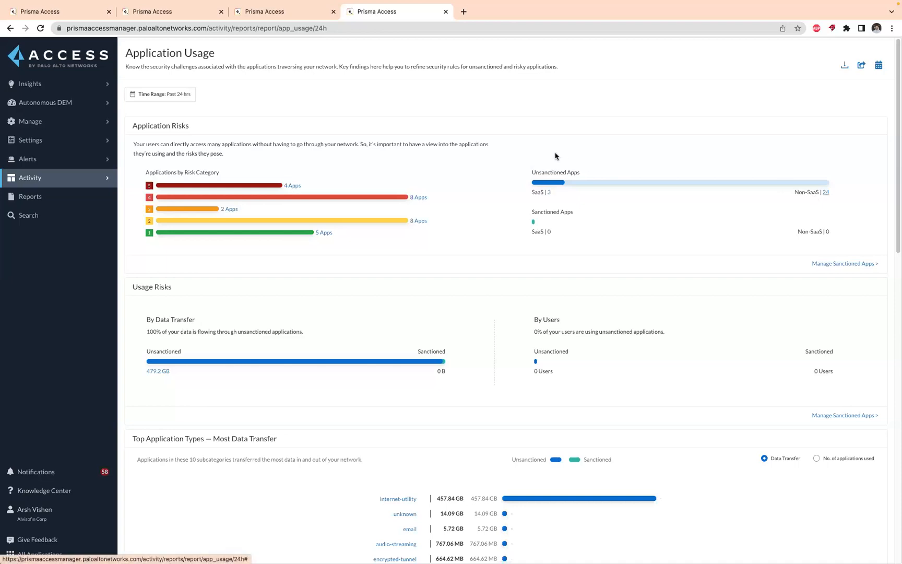
Scroll the 24-hour Application Usage report down to Top Application Types
scroll("down", 3)
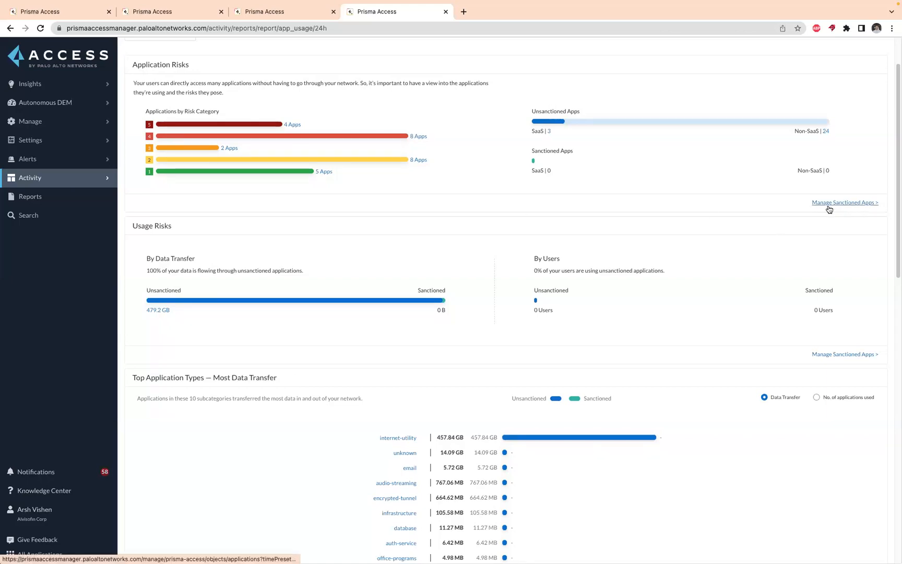
mouse_move(783, 249)
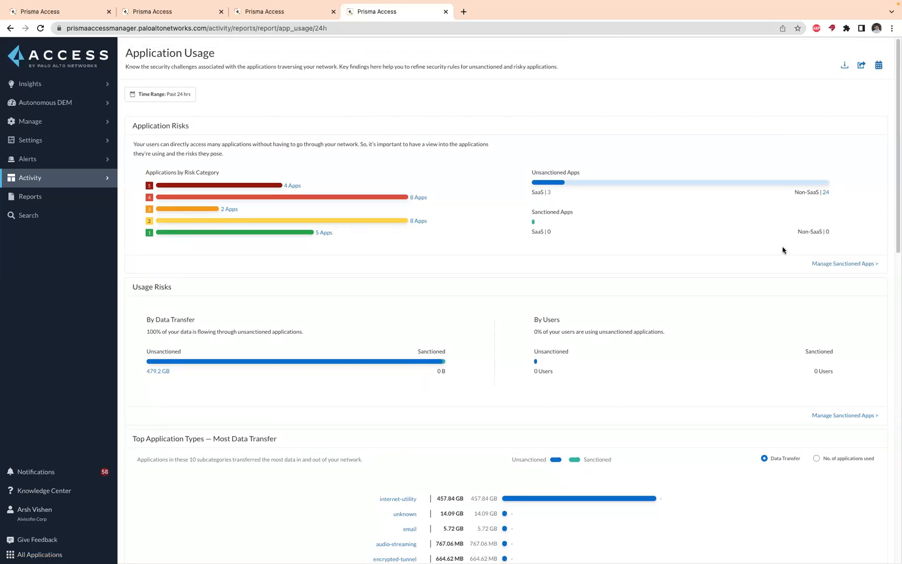
scroll("down", 3)
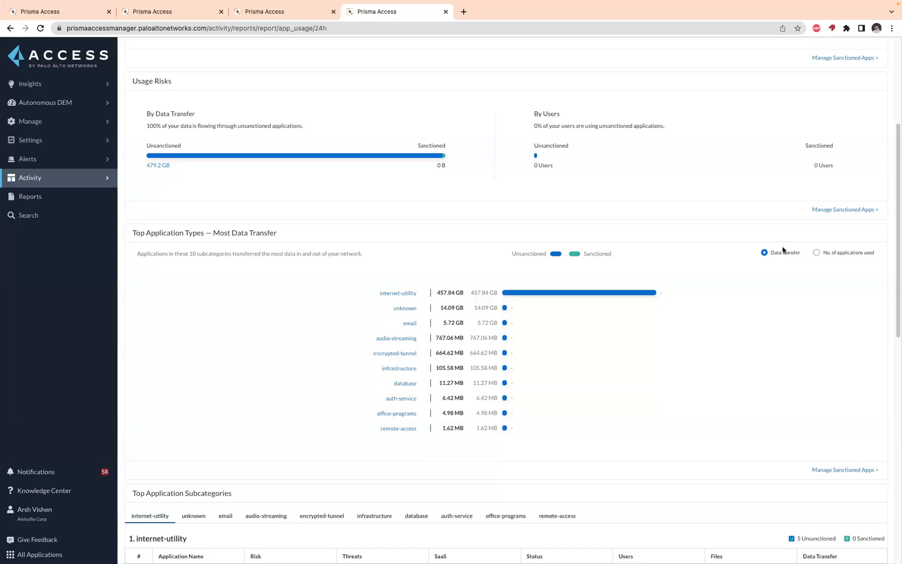
scroll("down", 3)
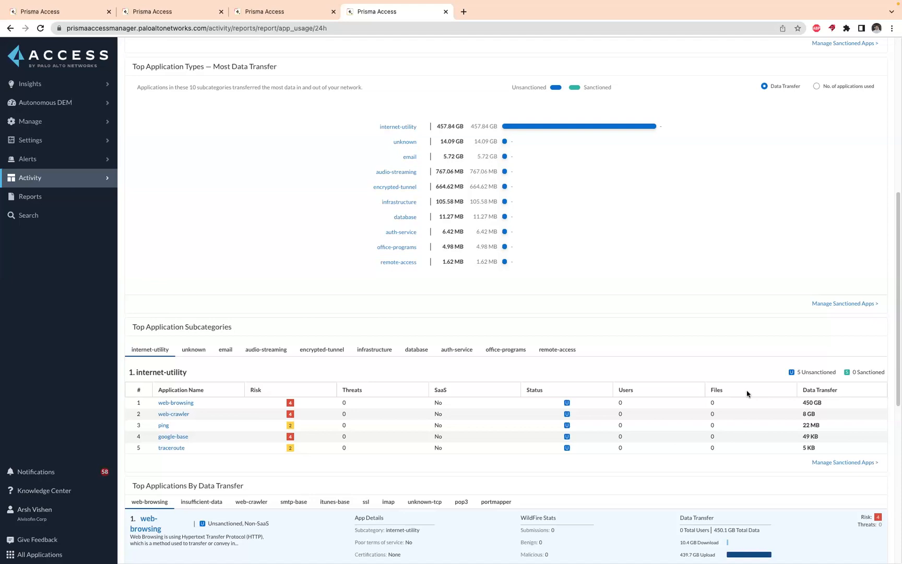
left_click(816, 95)
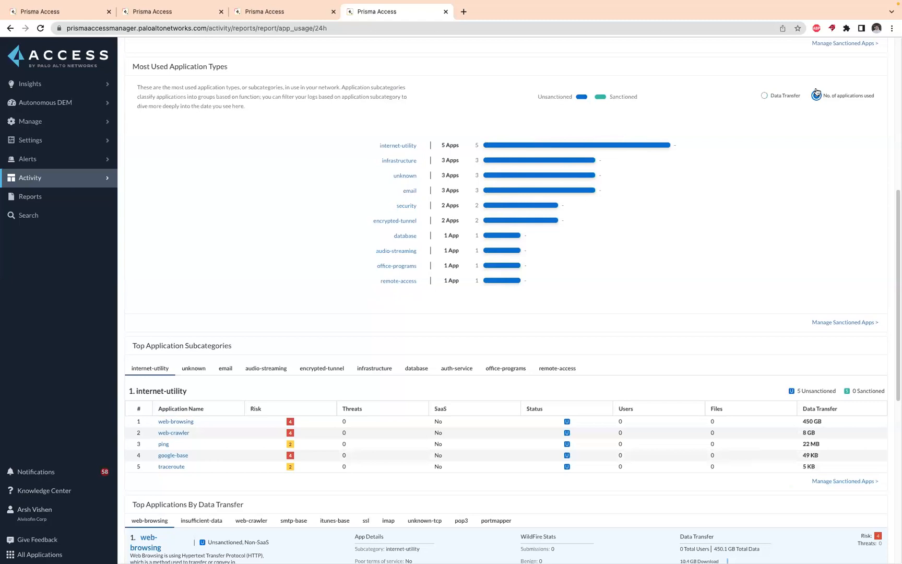
scroll("down", 3)
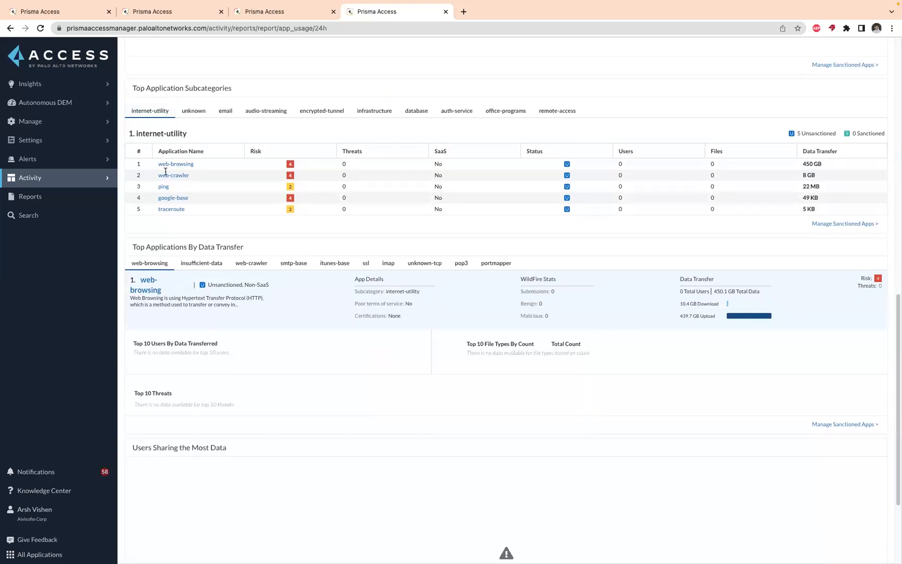
scroll("down", 3)
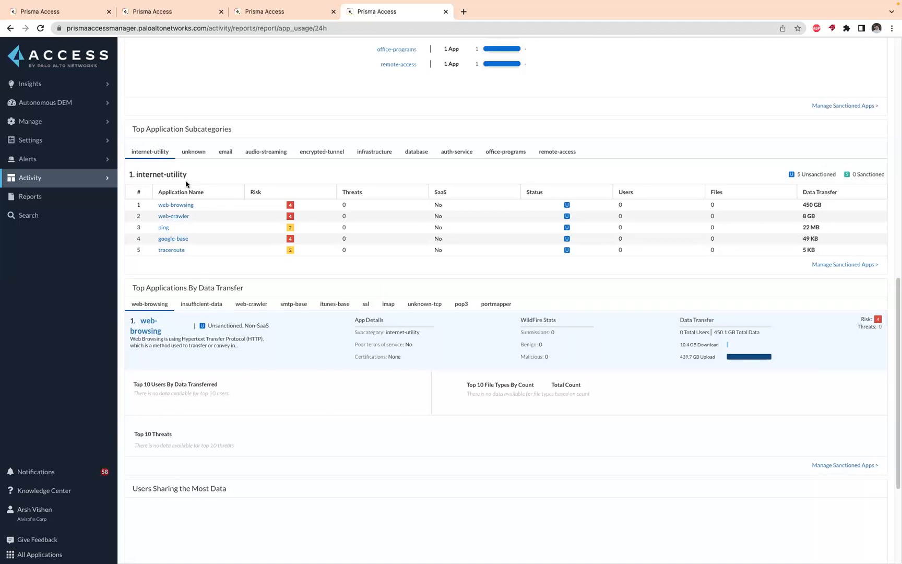
mouse_move(138, 174)
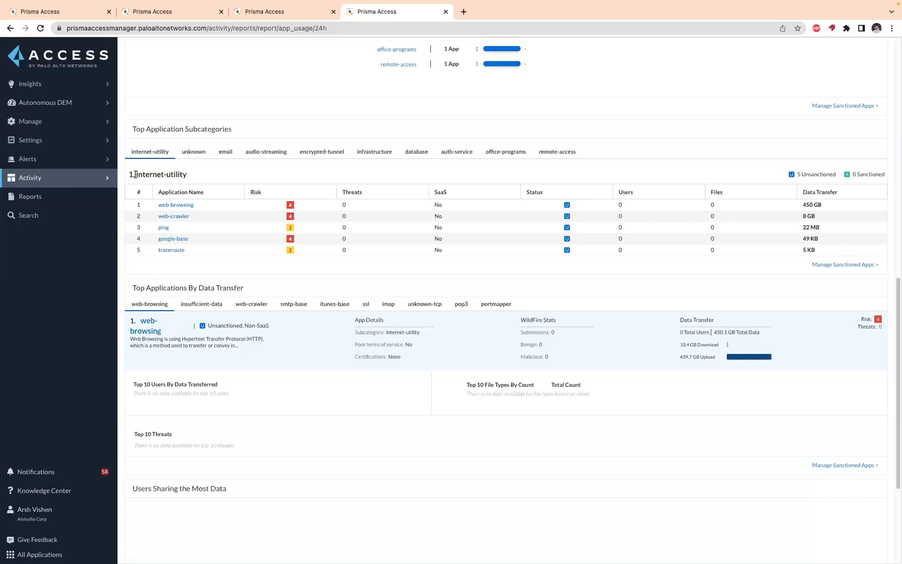
scroll("down", 3)
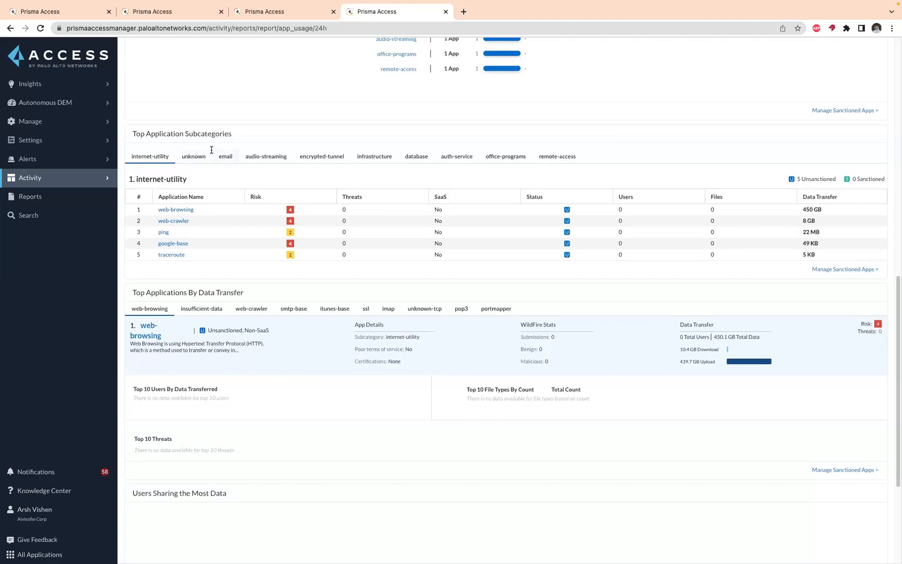
left_click(193, 156)
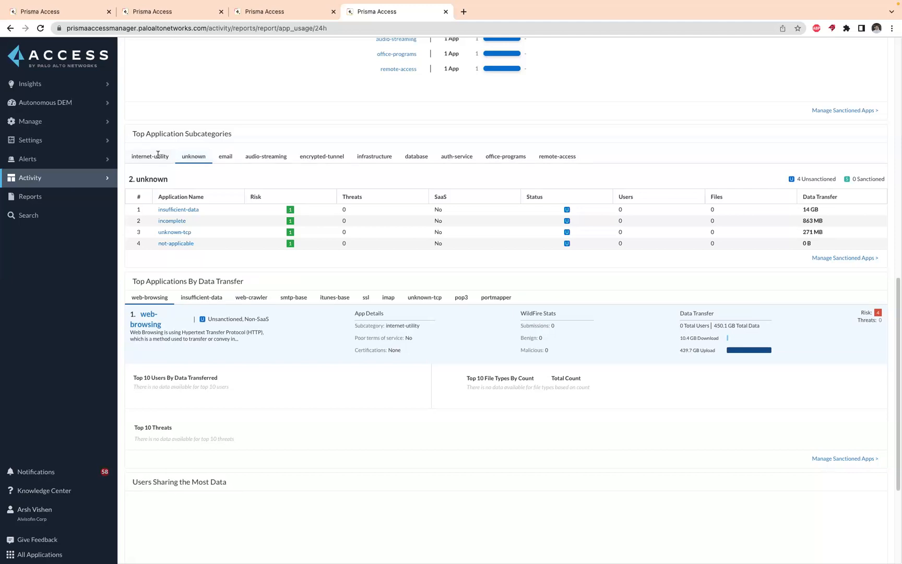
left_click(150, 156)
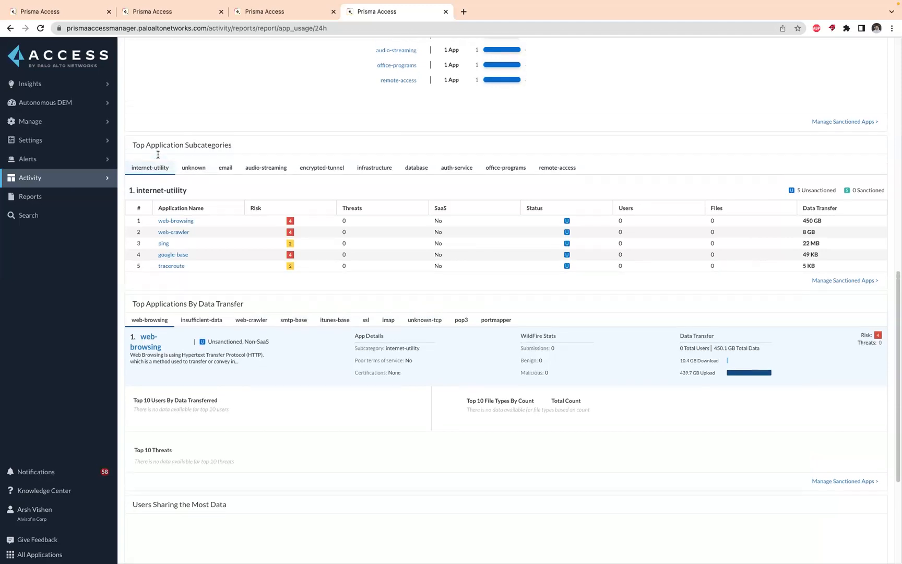
scroll("down", 3)
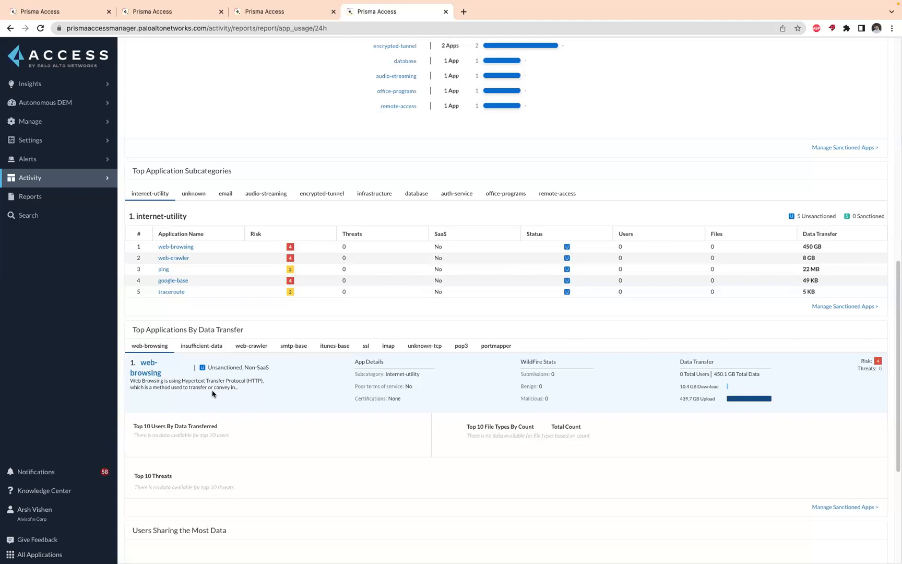
left_click_drag(129, 380, 238, 387)
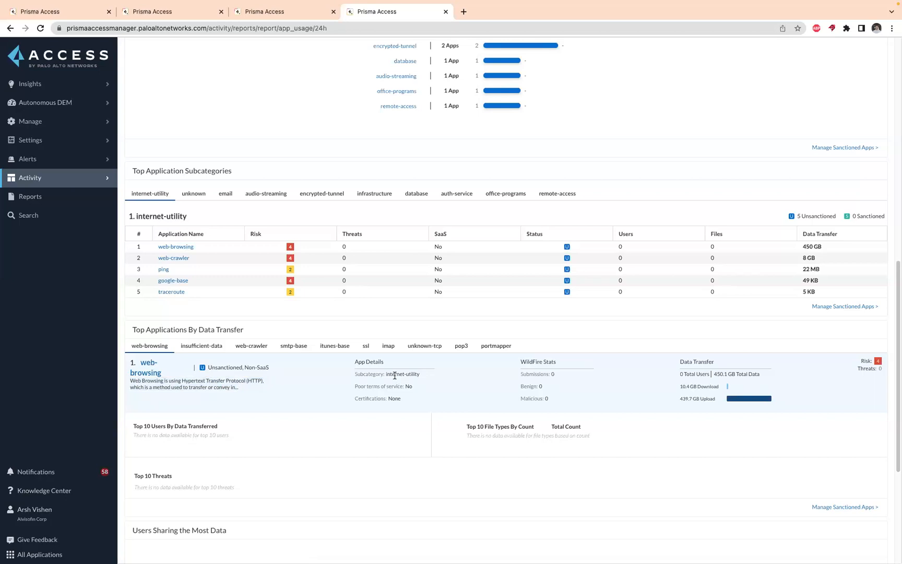
mouse_move(420, 386)
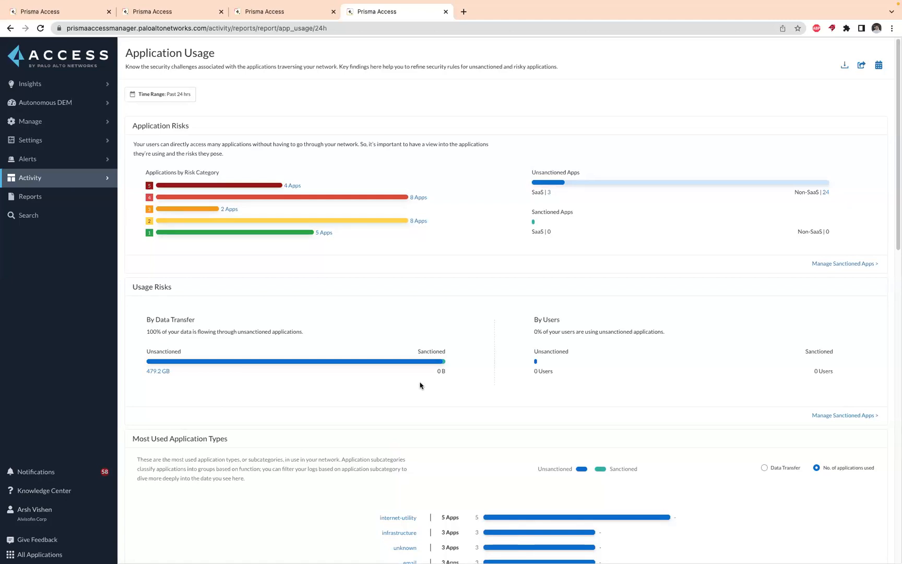
mouse_move(862, 65)
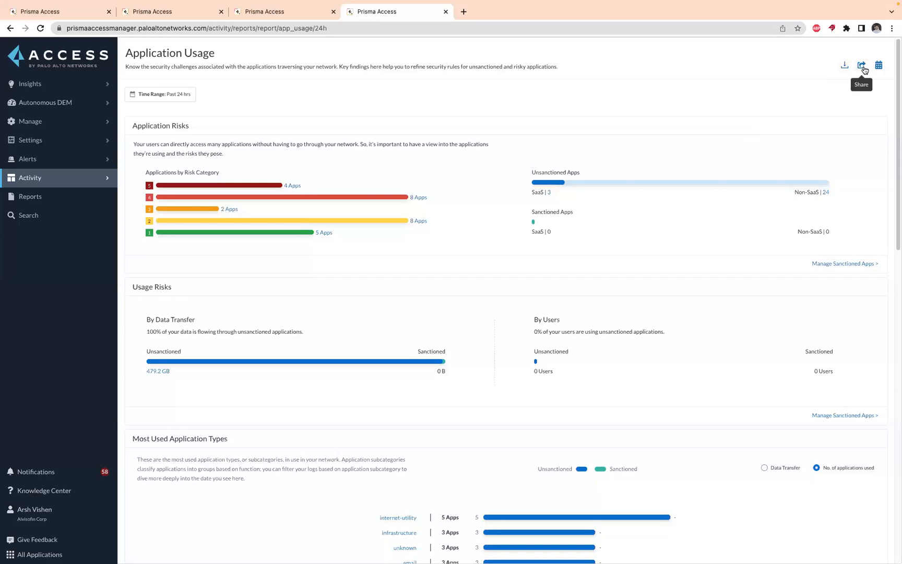
mouse_move(844, 66)
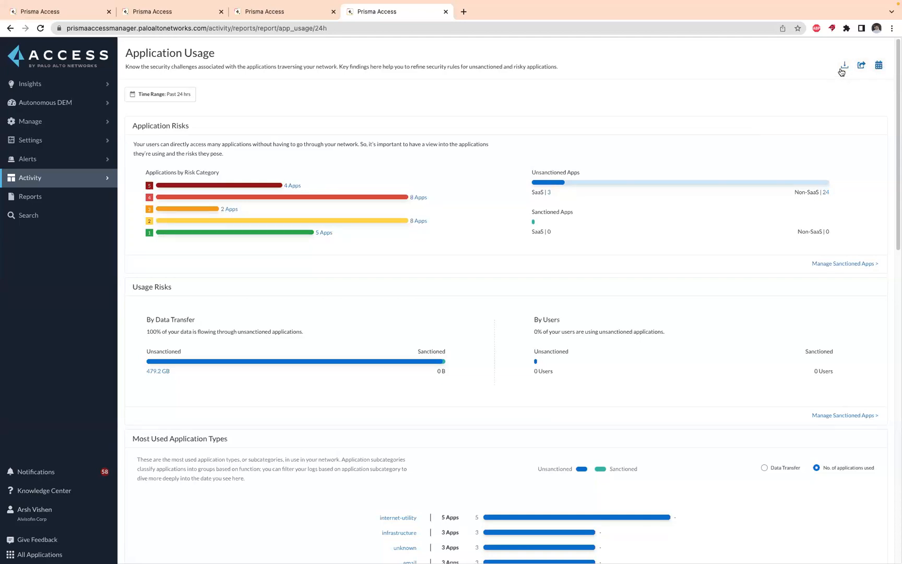
left_click(861, 66)
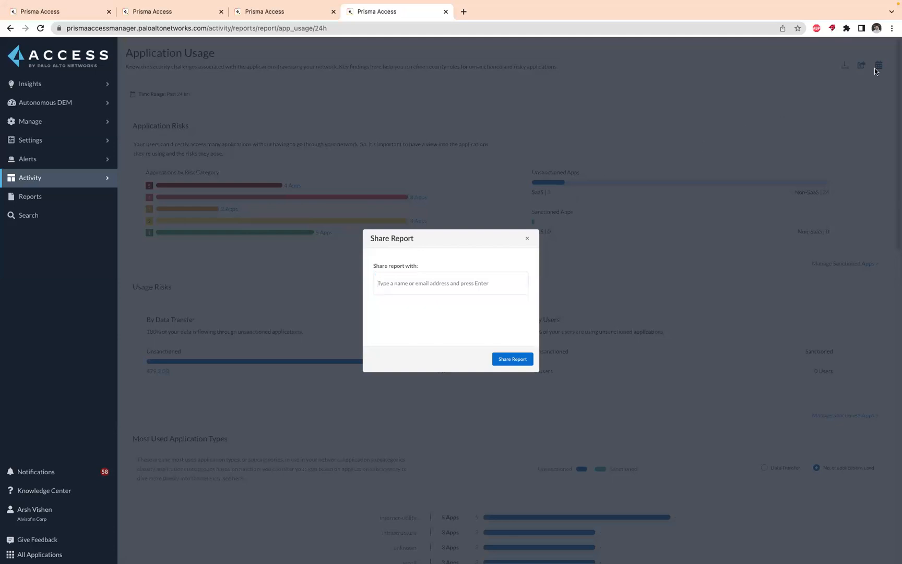
left_click(525, 238)
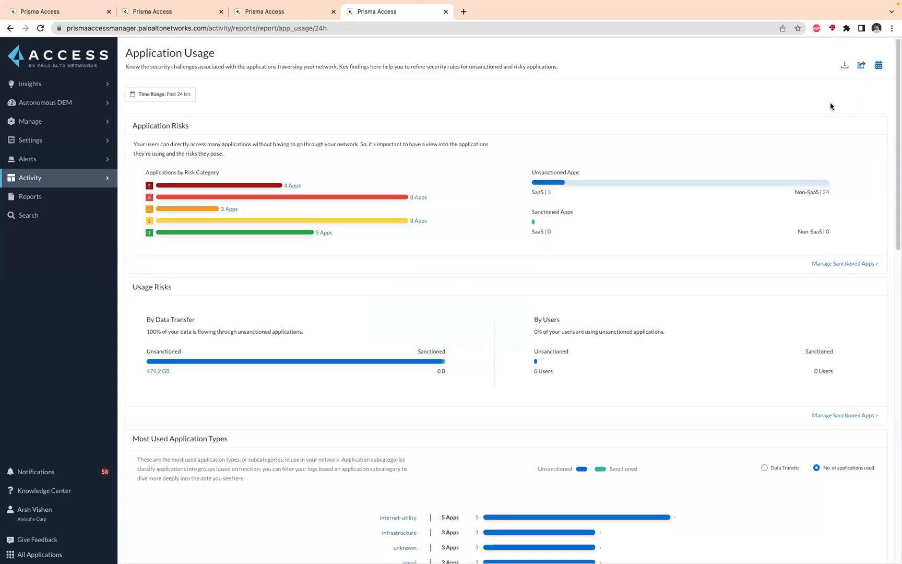
mouse_move(862, 65)
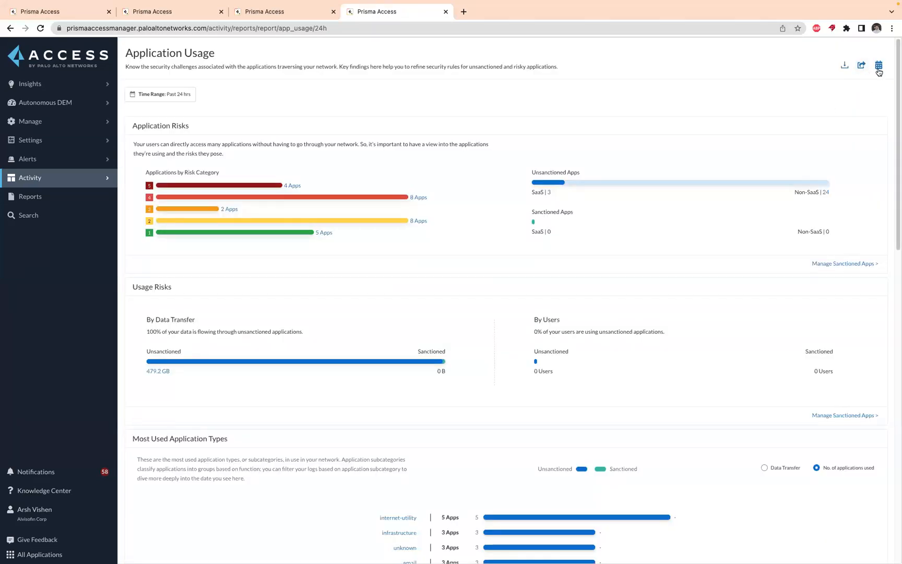
mouse_move(878, 65)
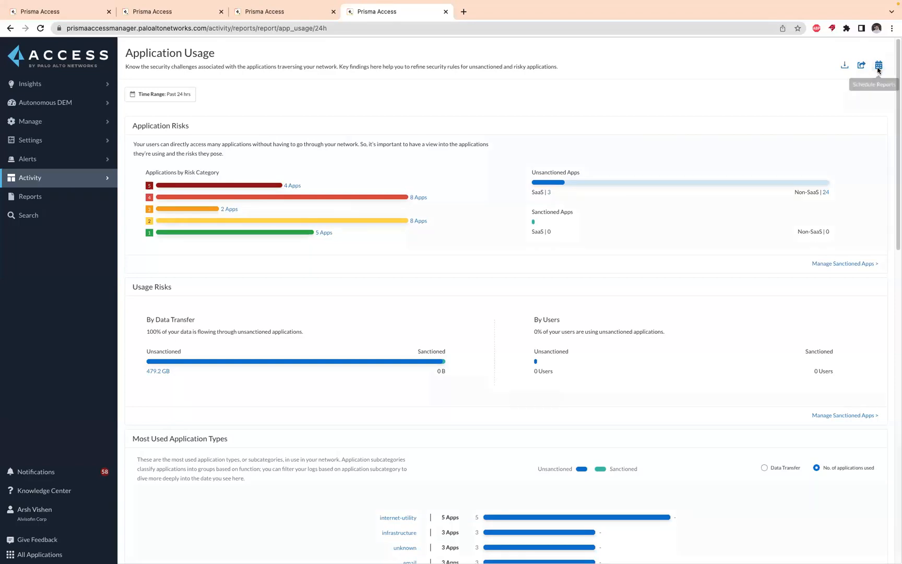
left_click(879, 65)
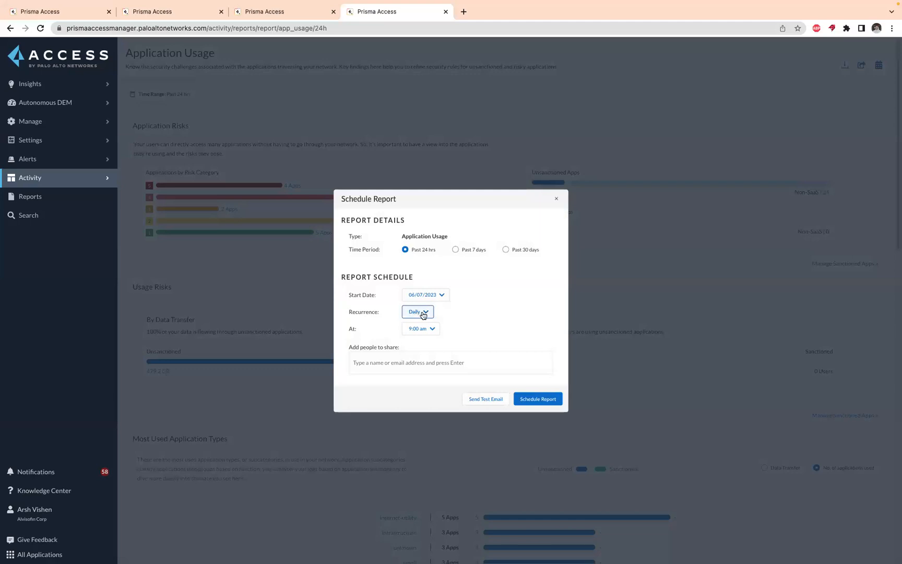
left_click(417, 311)
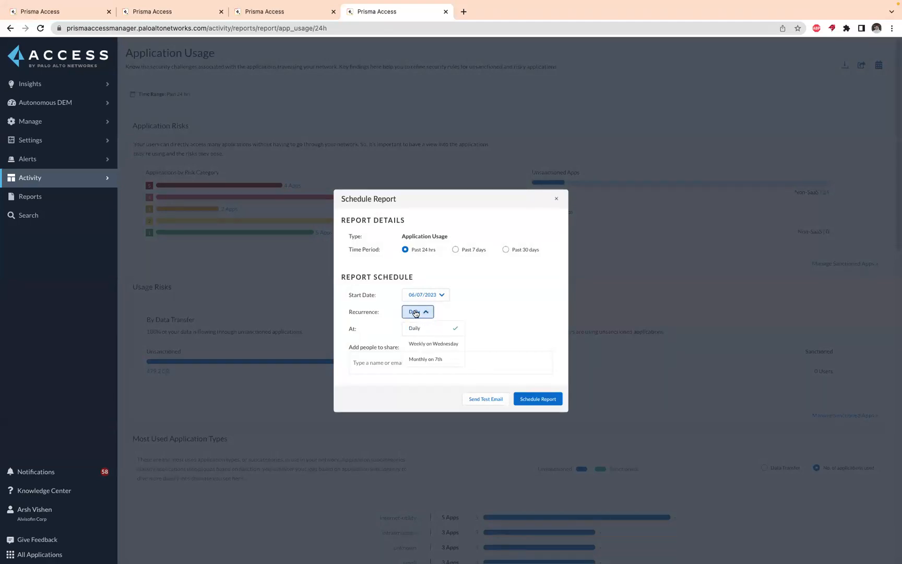
mouse_move(455, 351)
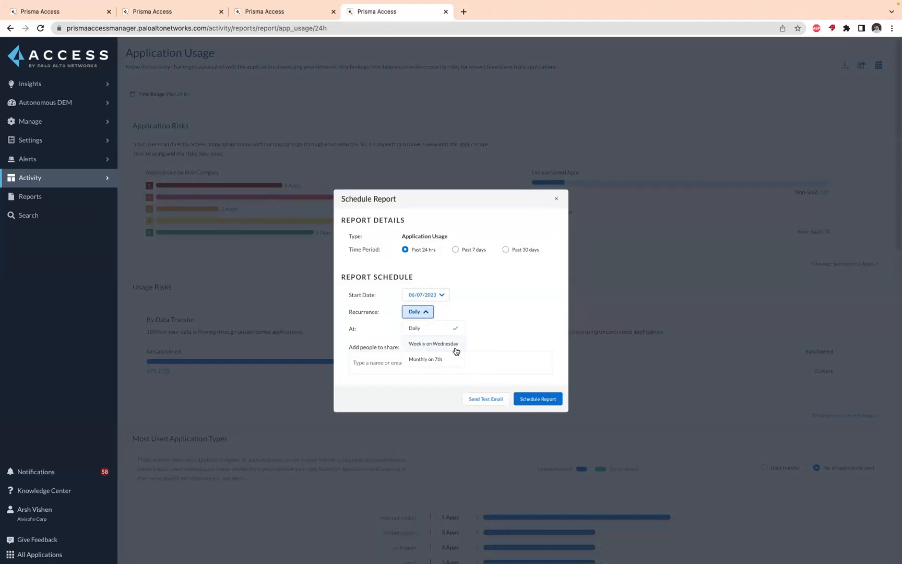
left_click(414, 328)
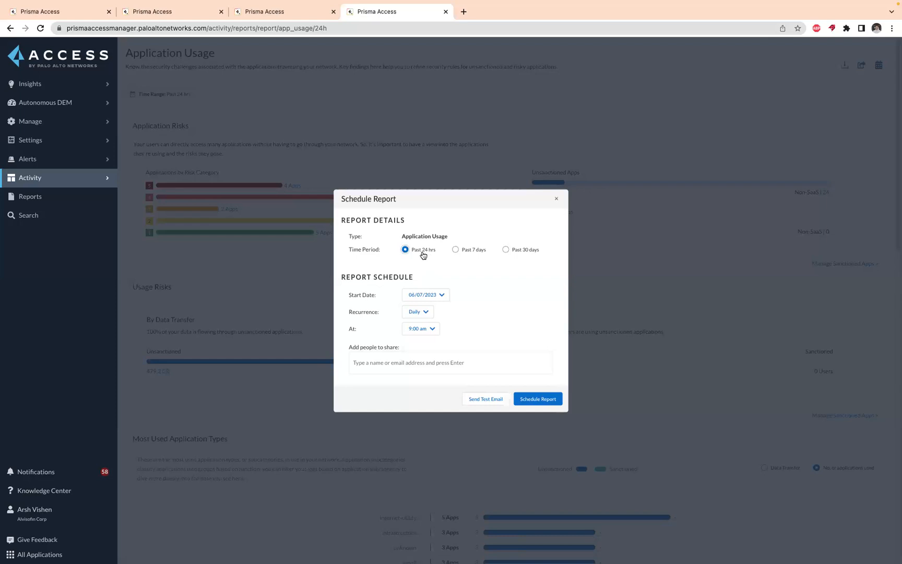
mouse_move(478, 253)
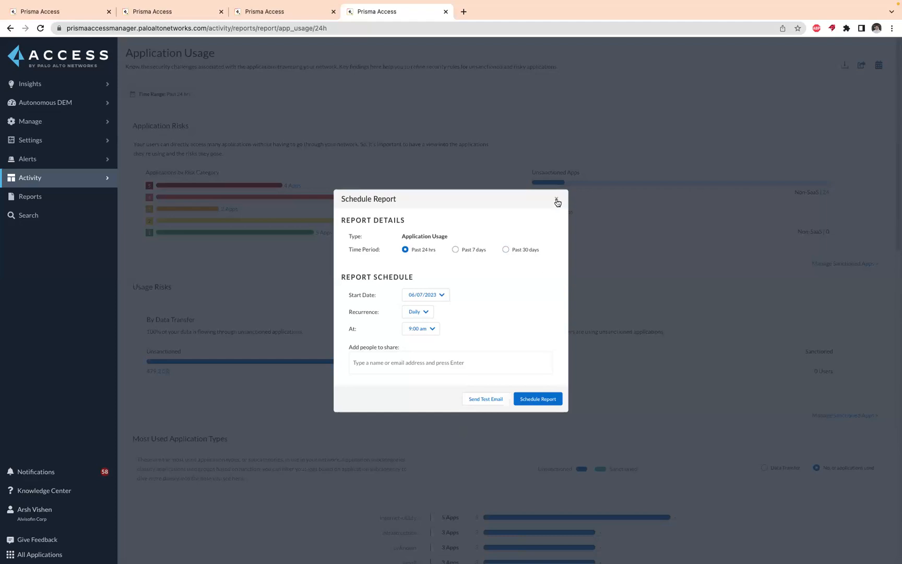
left_click(556, 202)
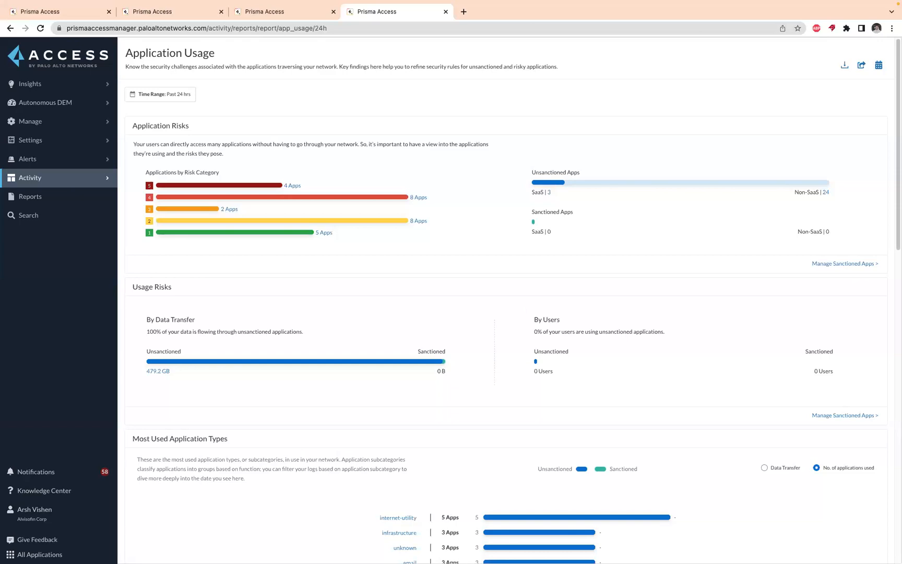
mouse_move(593, 301)
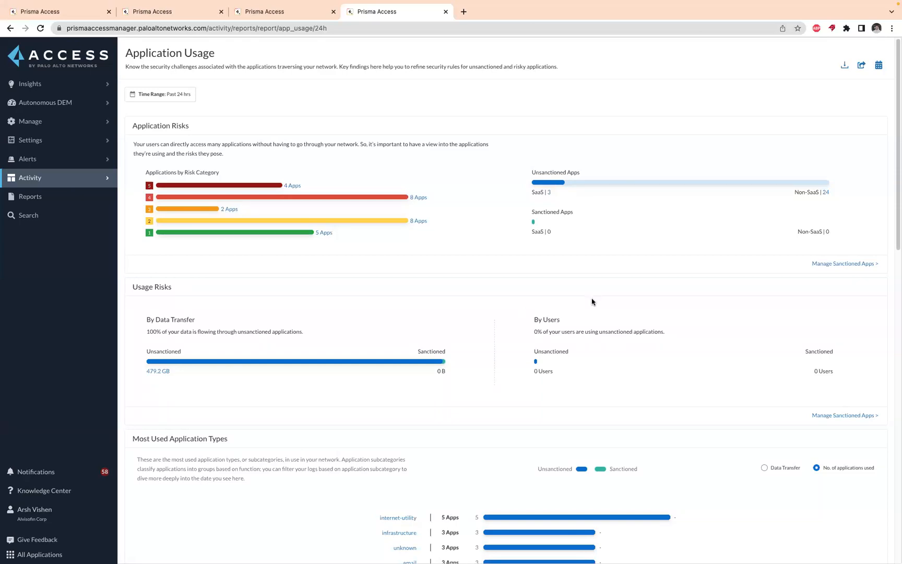
mouse_move(590, 313)
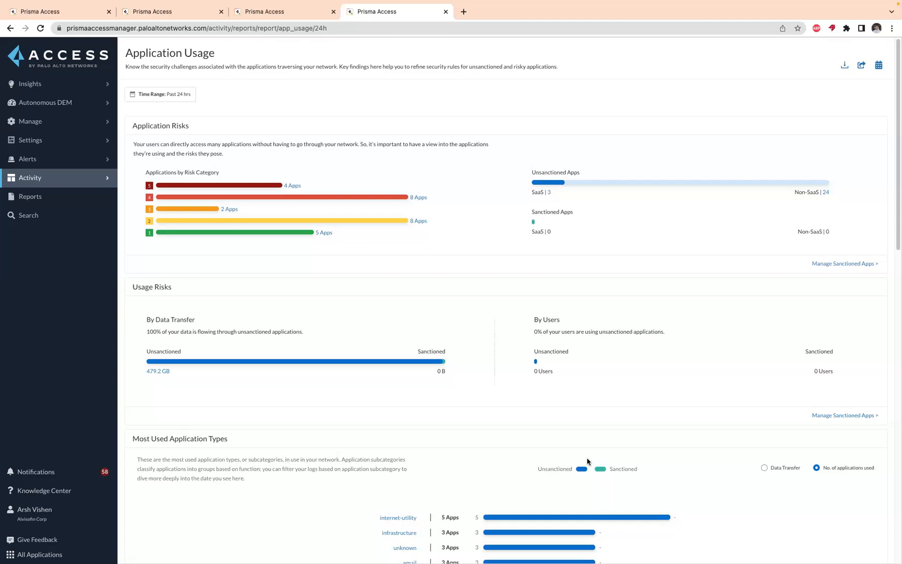
mouse_move(461, 553)
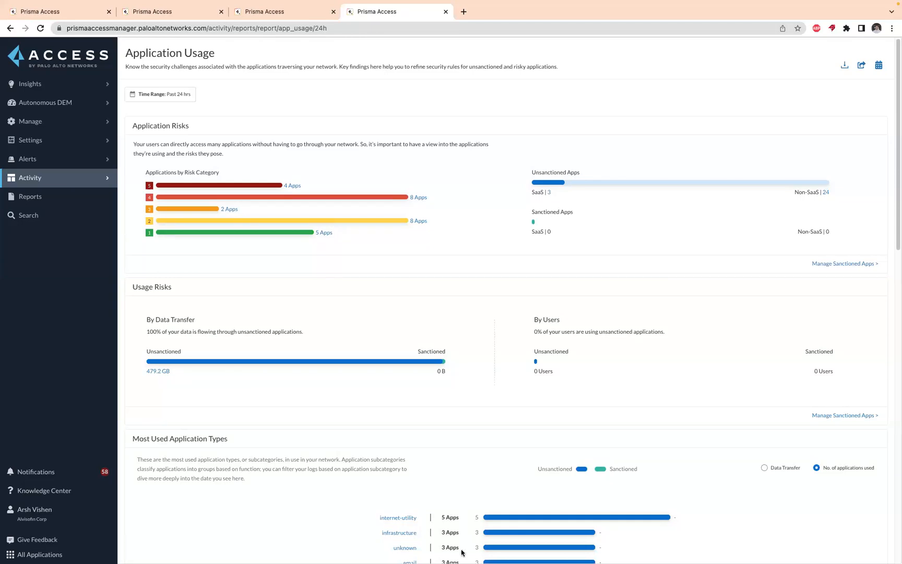